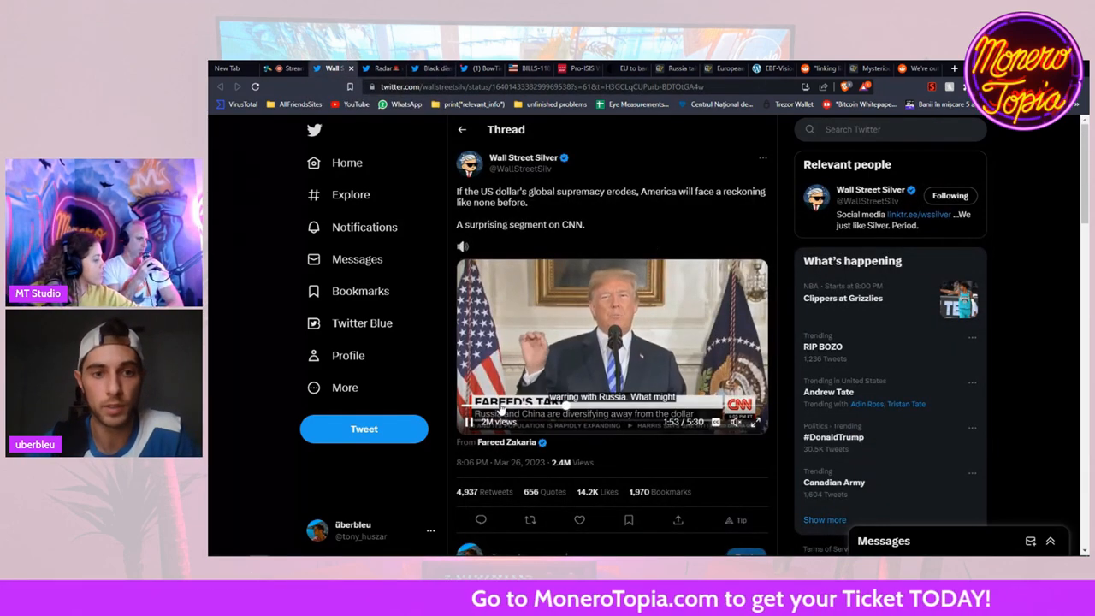
# - Restart Wall Street Silver's CNN Fareed Zakaria clip from the beginning and adjust its volume
pyautogui.click(469, 421)
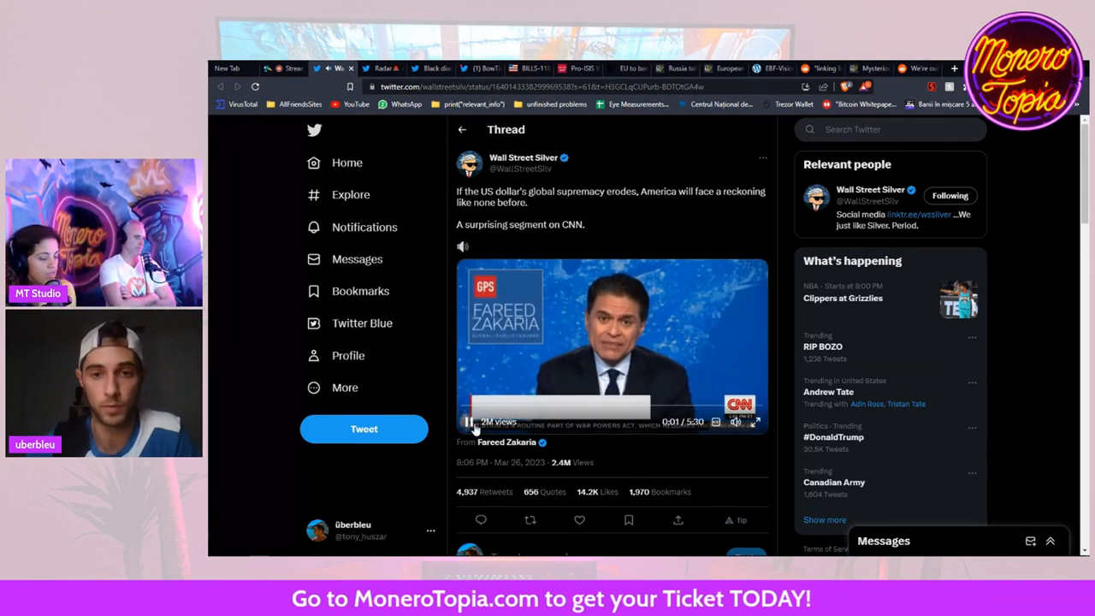
pyautogui.click(468, 421)
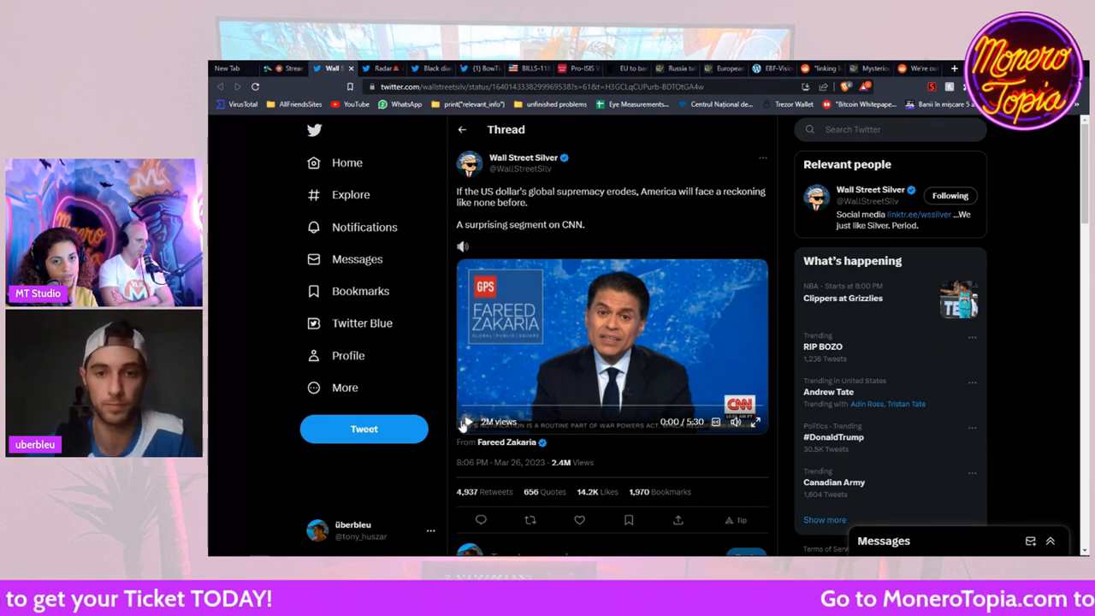
pyautogui.click(469, 421)
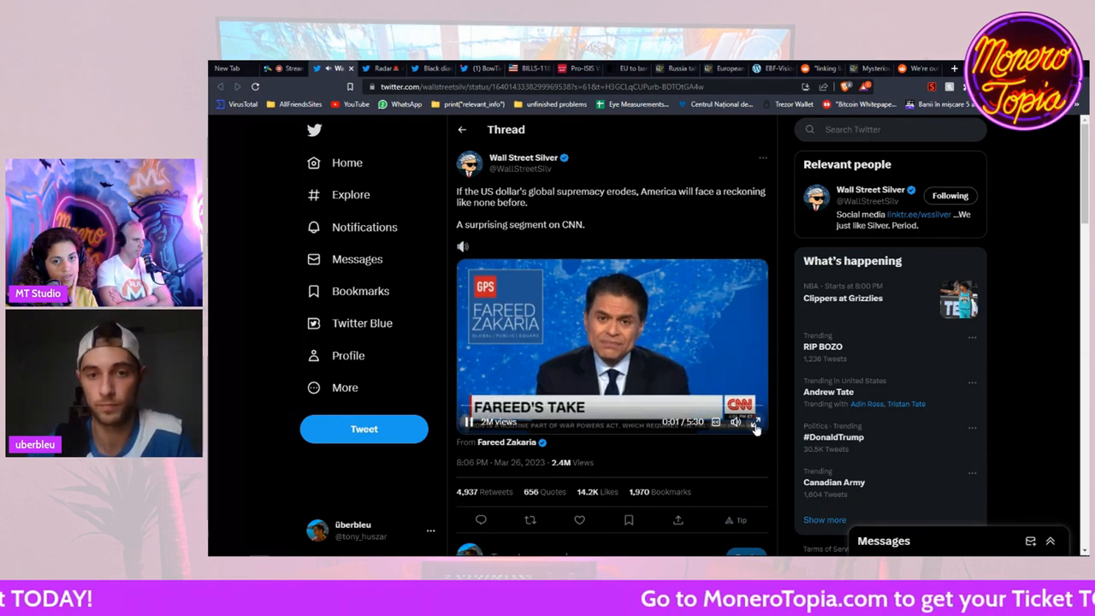
pyautogui.click(754, 420)
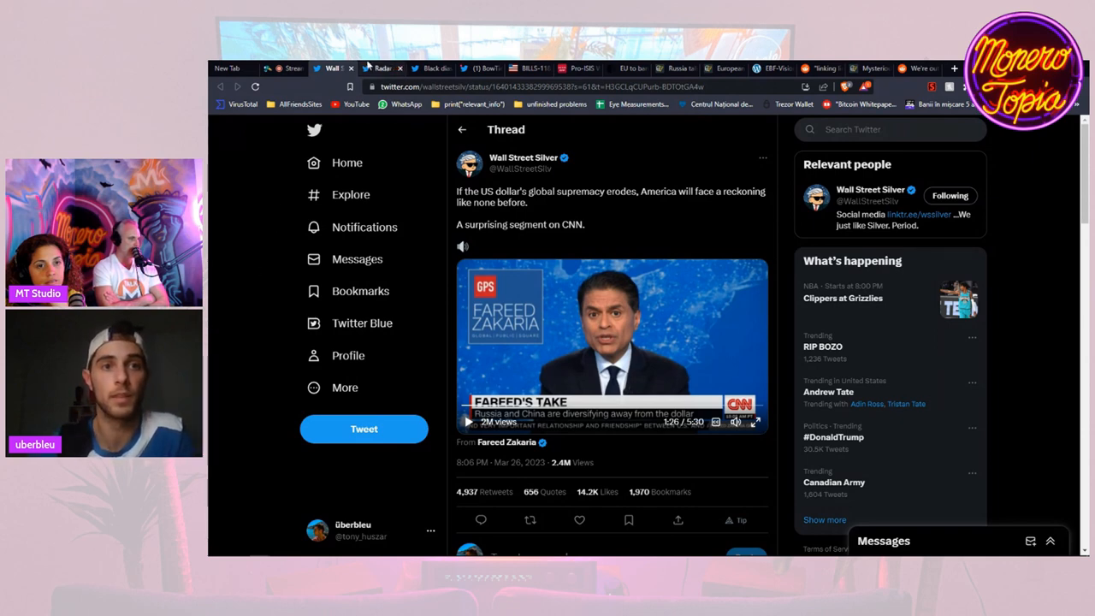
# - Switch to Radar's leaving-the-dollar tweet and start its embedded Fox news clip
pyautogui.click(383, 69)
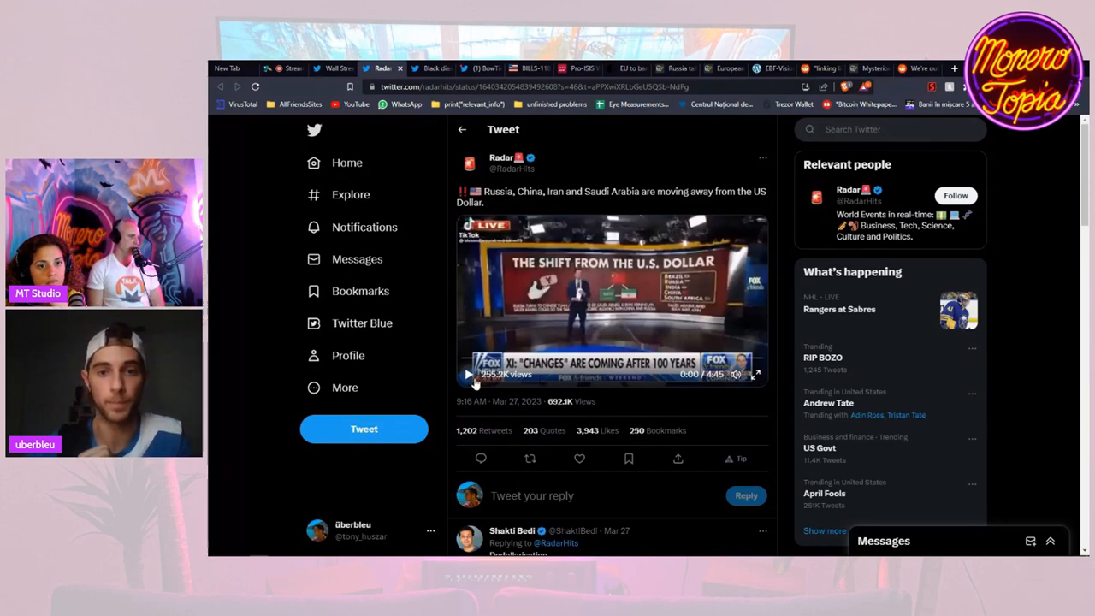
pyautogui.click(468, 373)
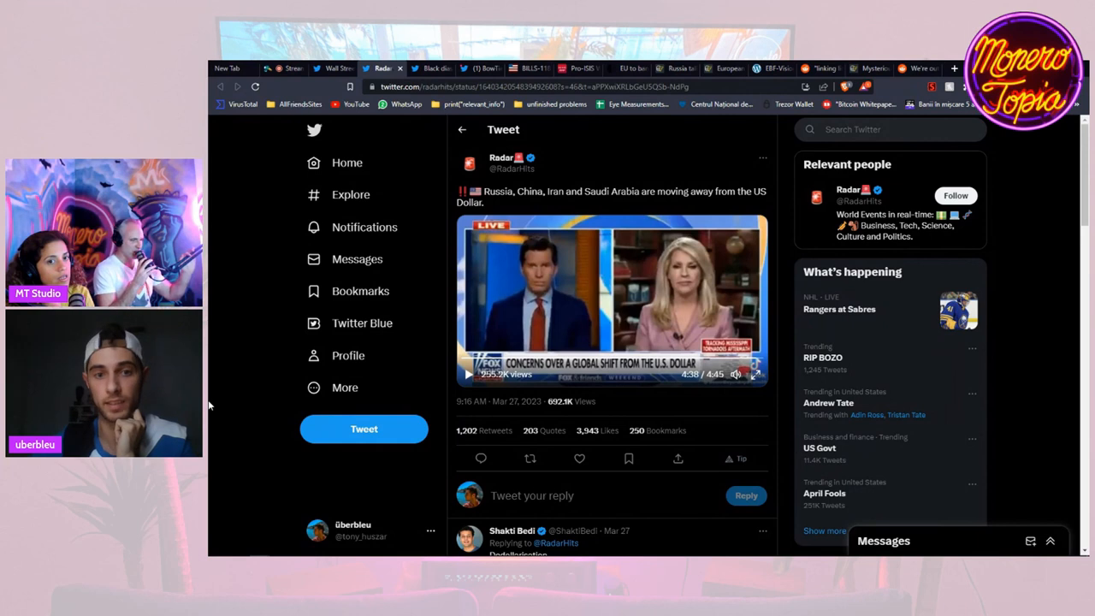
pyautogui.moveTo(226, 400)
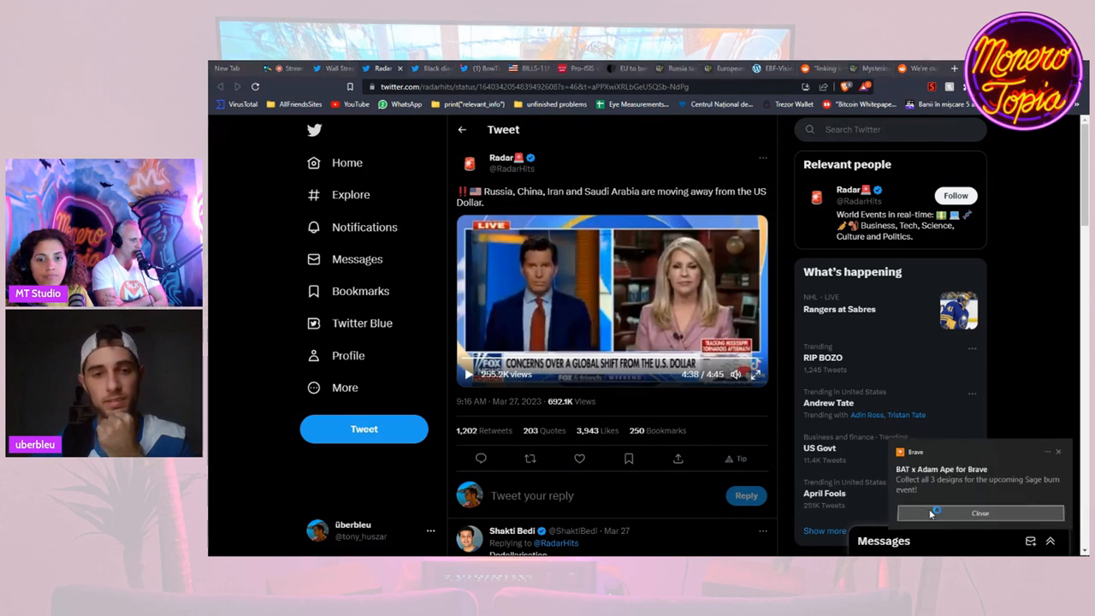
# - Close Brave's BAT promotion pop-up so the Radar tweet's Fox clip shows unobstructed
pyautogui.click(978, 514)
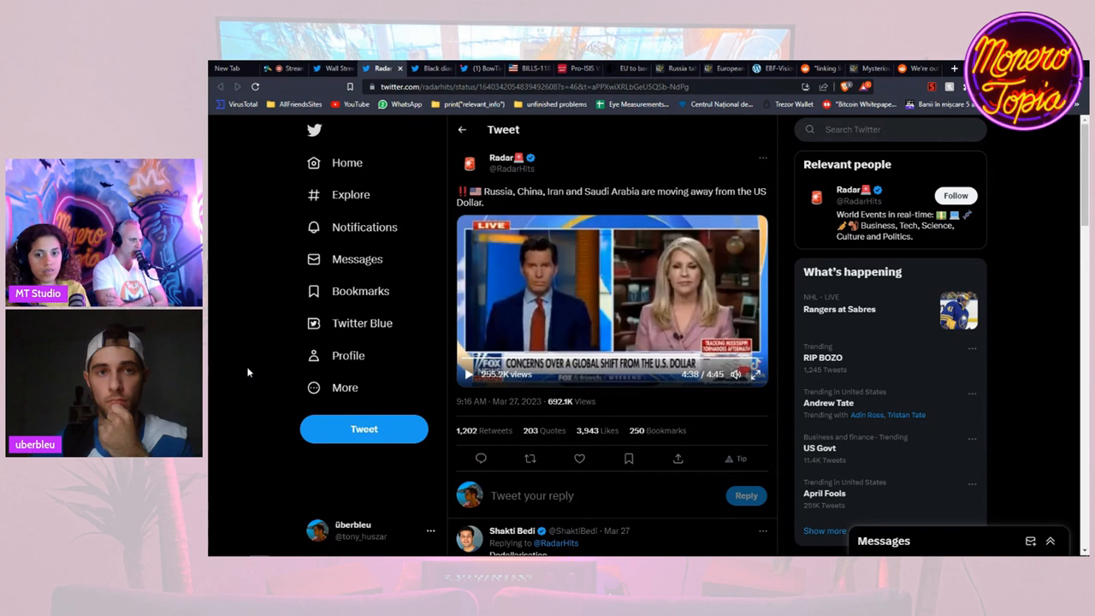
pyautogui.moveTo(431, 69)
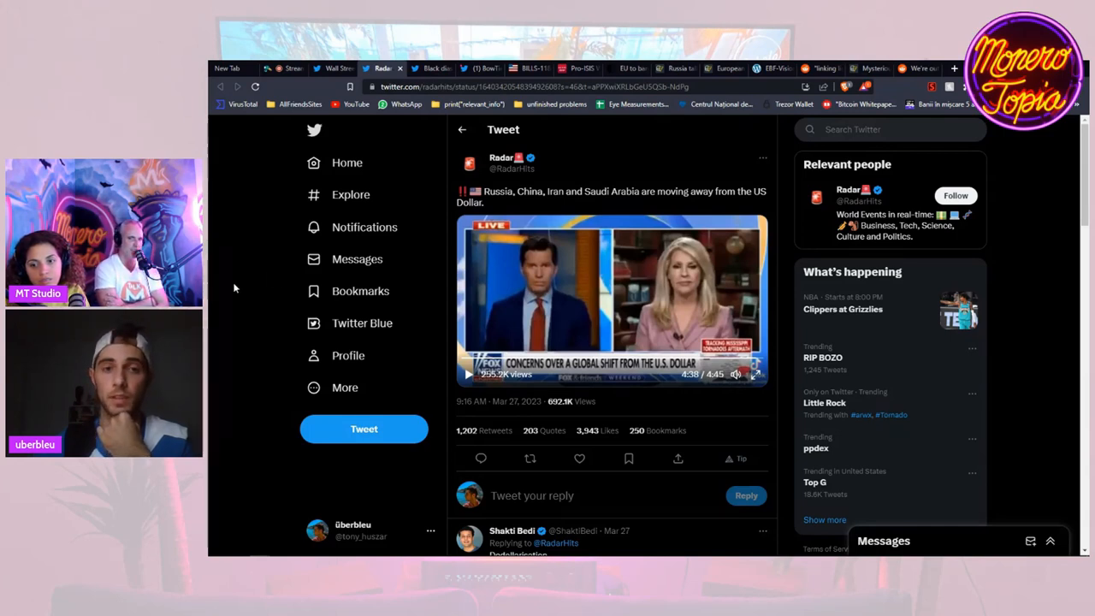
# - Switch to the Black diaspora Voice tweet, back to Radar's tweet, then return to Black diaspora Voice
pyautogui.click(431, 68)
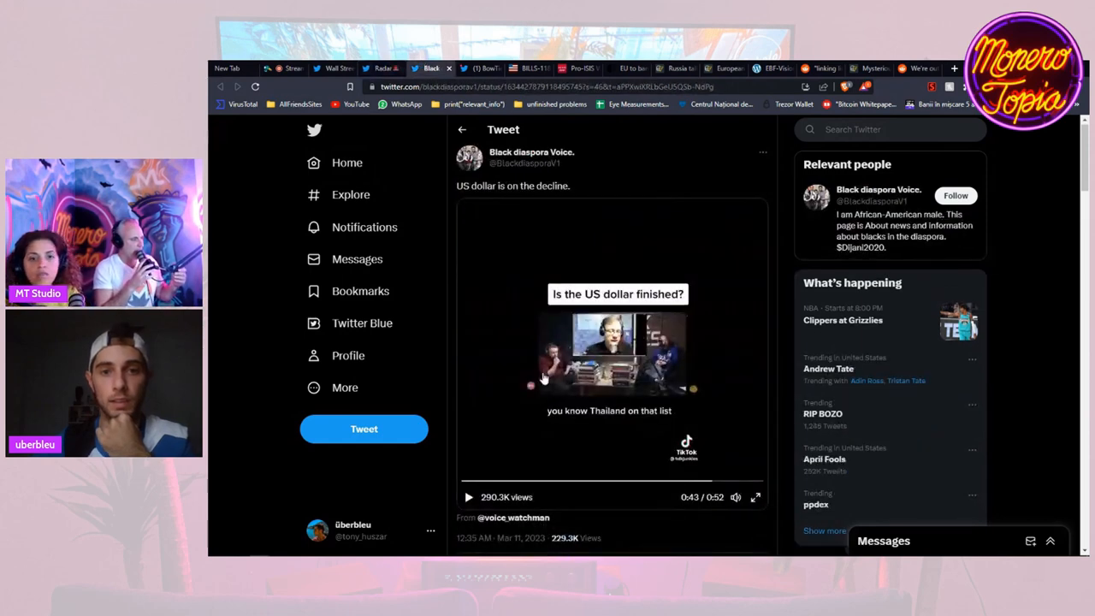
pyautogui.moveTo(722, 426)
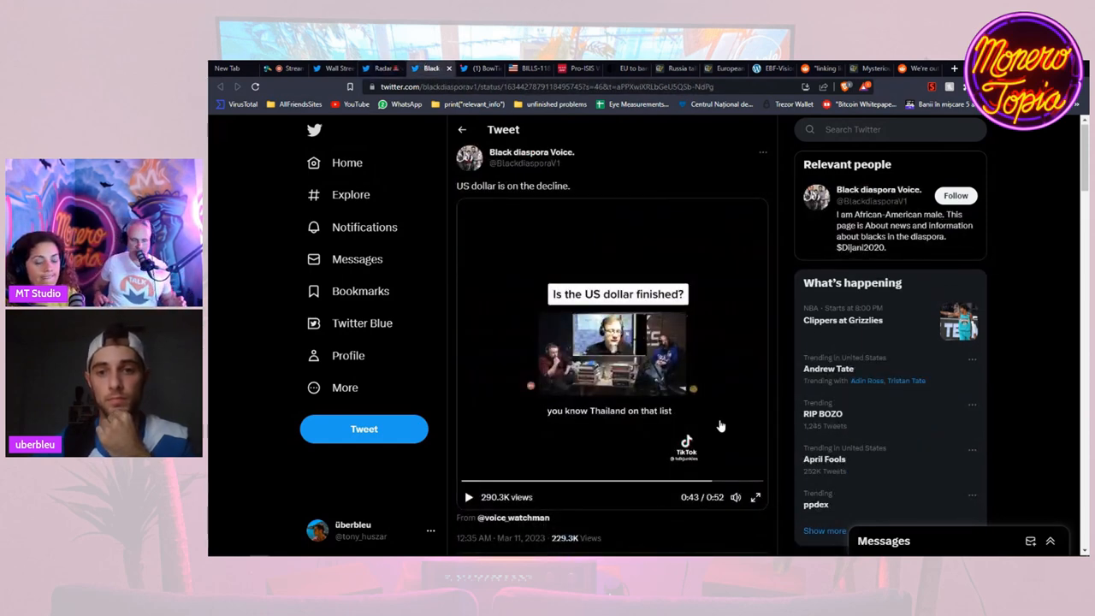
pyautogui.moveTo(783, 357)
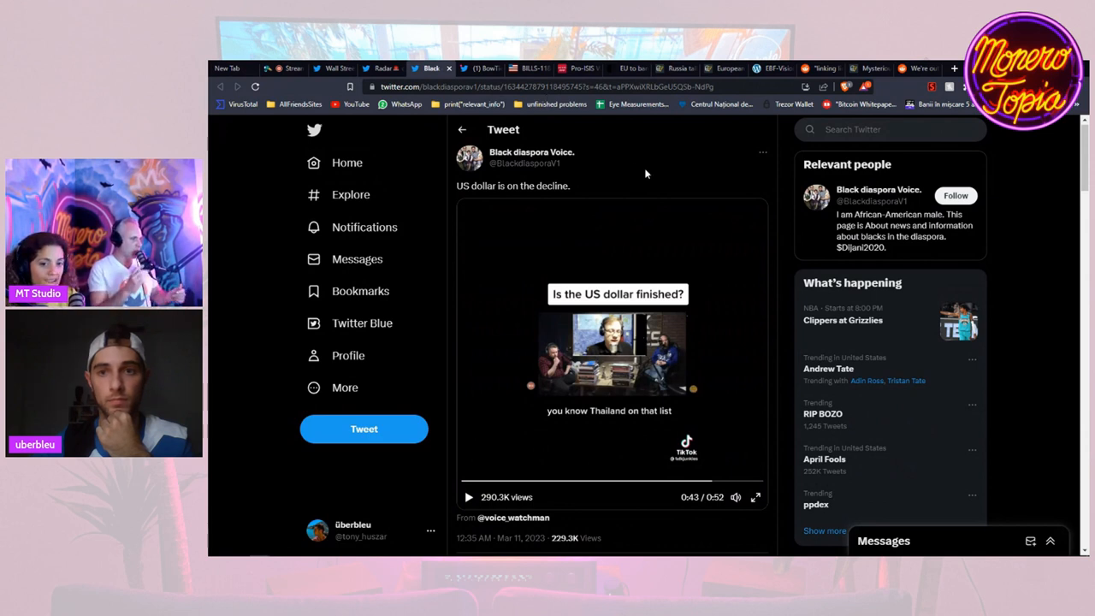
pyautogui.moveTo(411, 113)
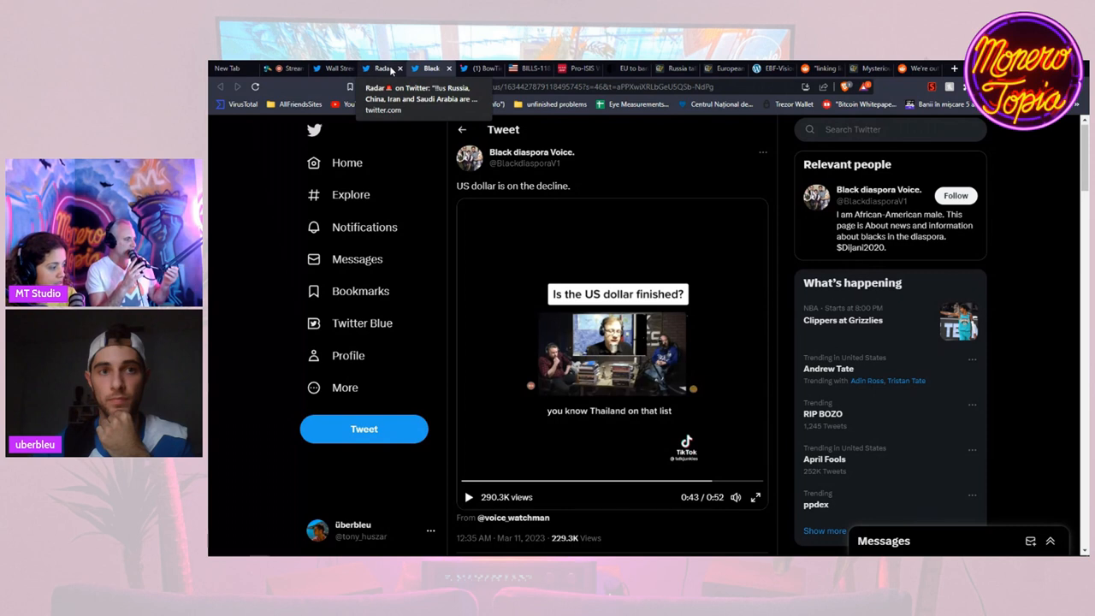
pyautogui.click(380, 68)
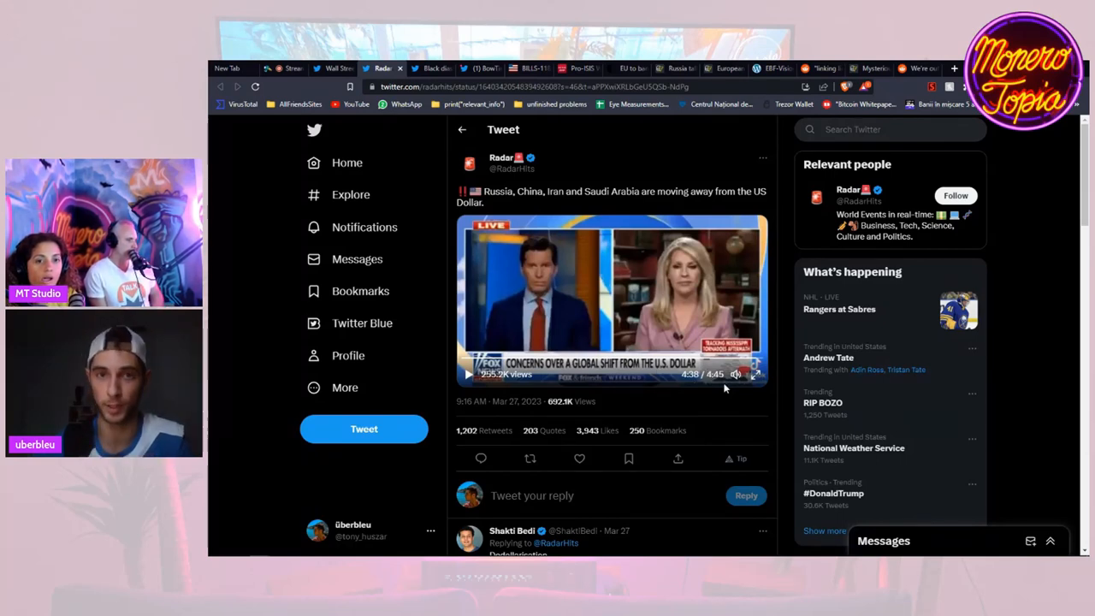
pyautogui.moveTo(767, 394)
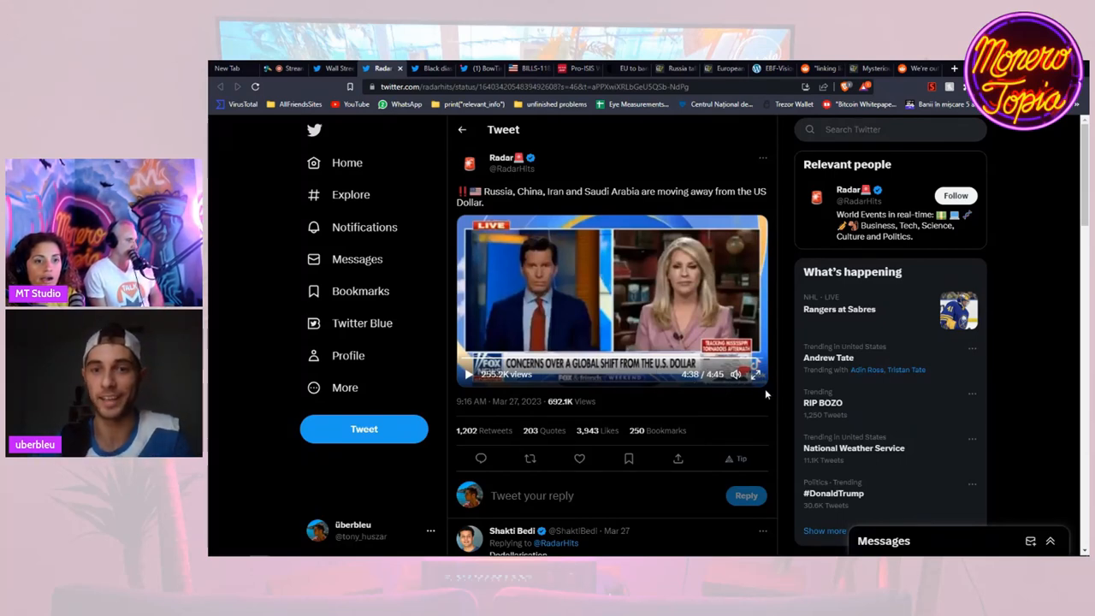
pyautogui.moveTo(788, 415)
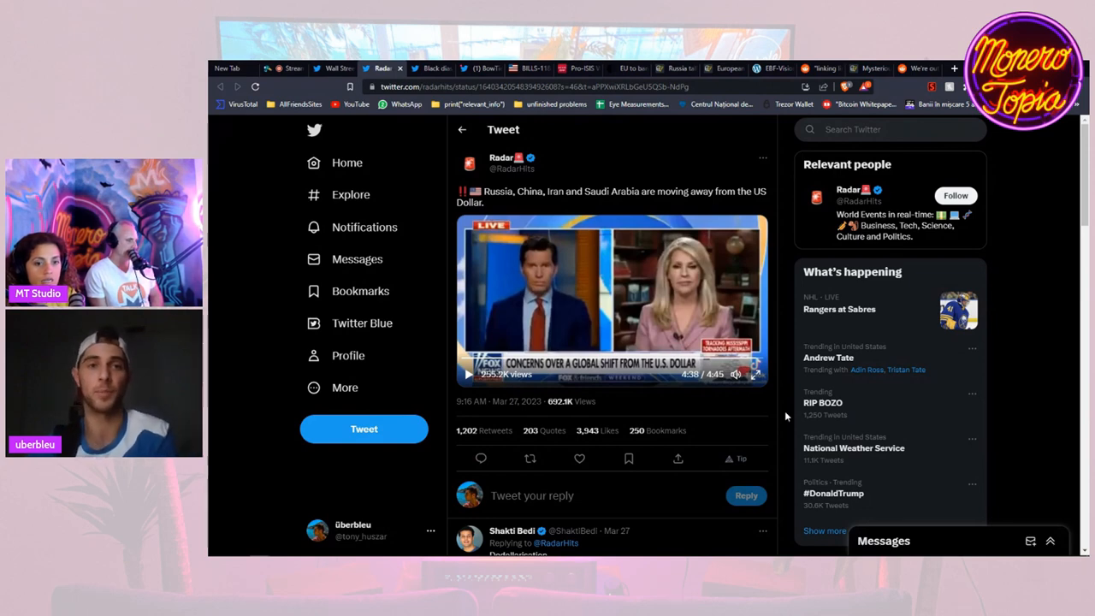
pyautogui.moveTo(431, 68)
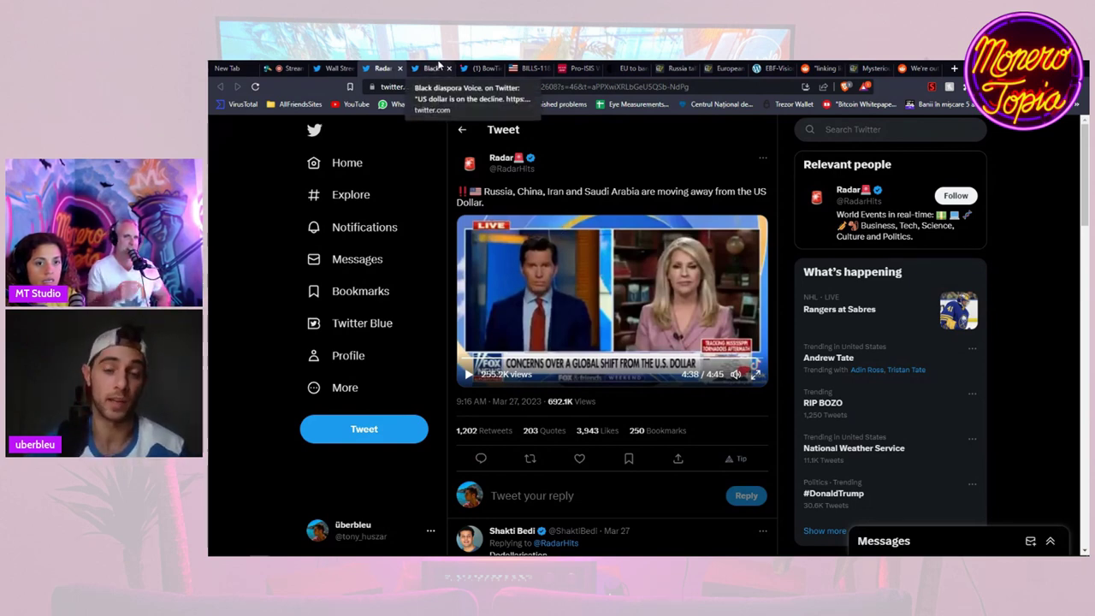
pyautogui.click(428, 68)
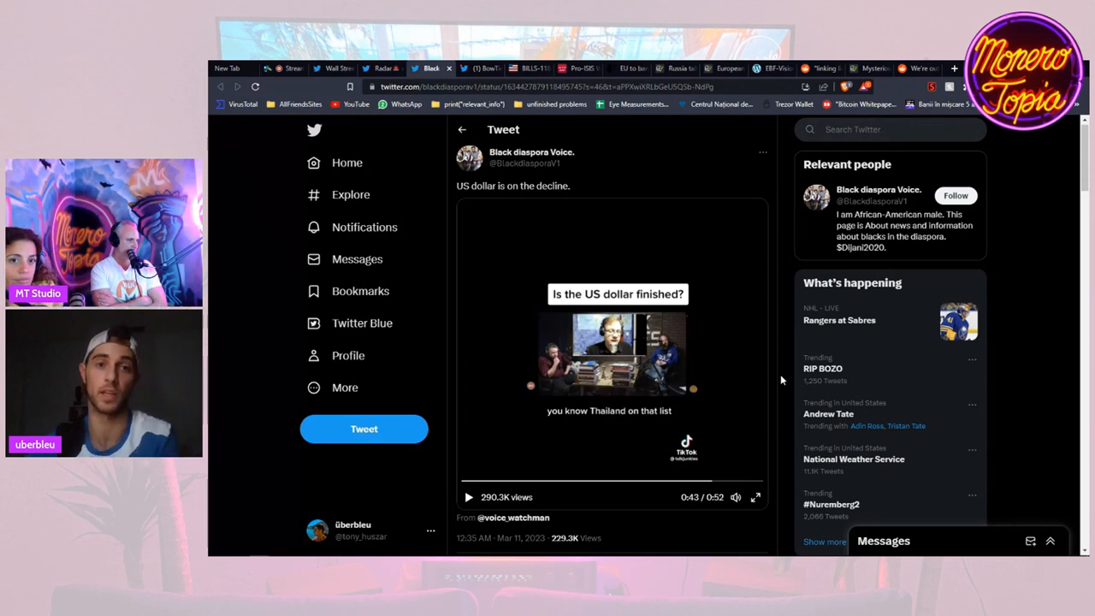
pyautogui.moveTo(735, 442)
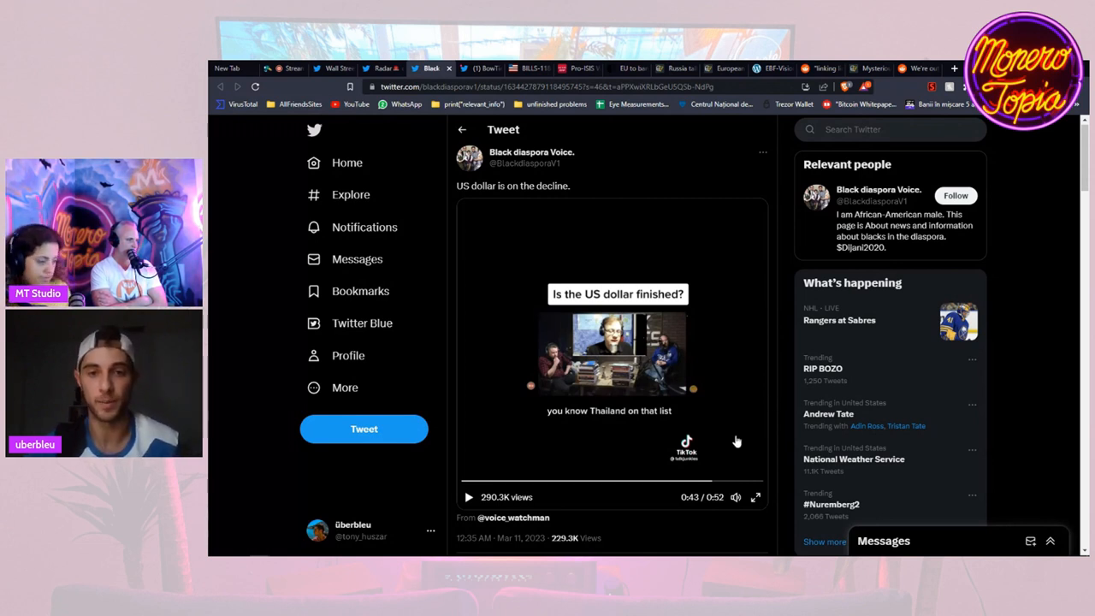
pyautogui.moveTo(562, 479)
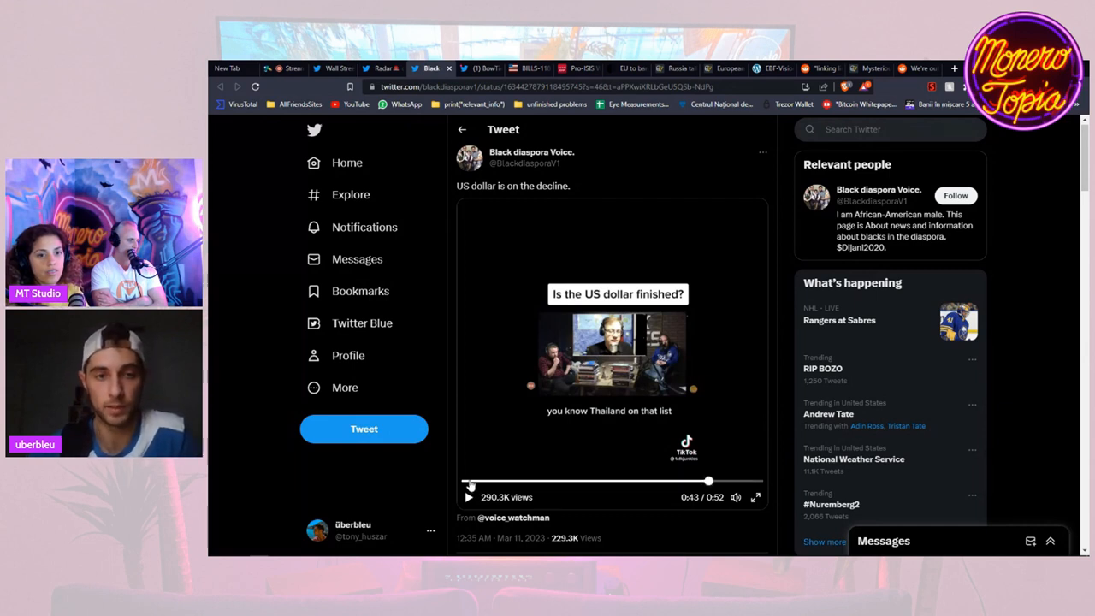
# - Replay the 'Is the US dollar finished?' clip from 0:00 via its progress bar
pyautogui.click(469, 496)
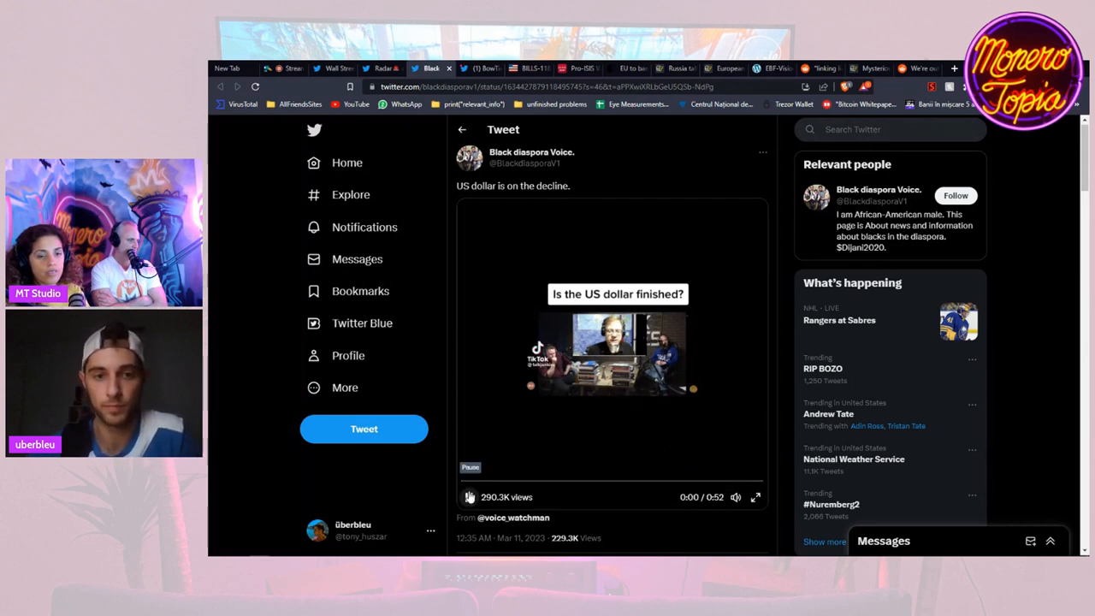
# - Expand the 'Is the US dollar finished?' clip to full screen for playback
pyautogui.click(756, 496)
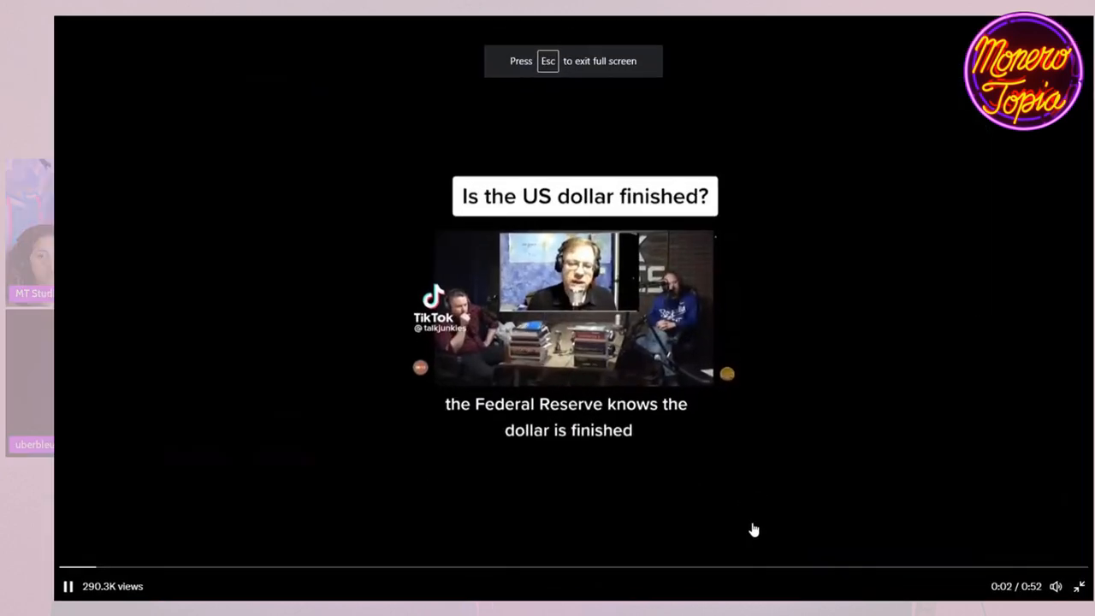
pyautogui.moveTo(903, 551)
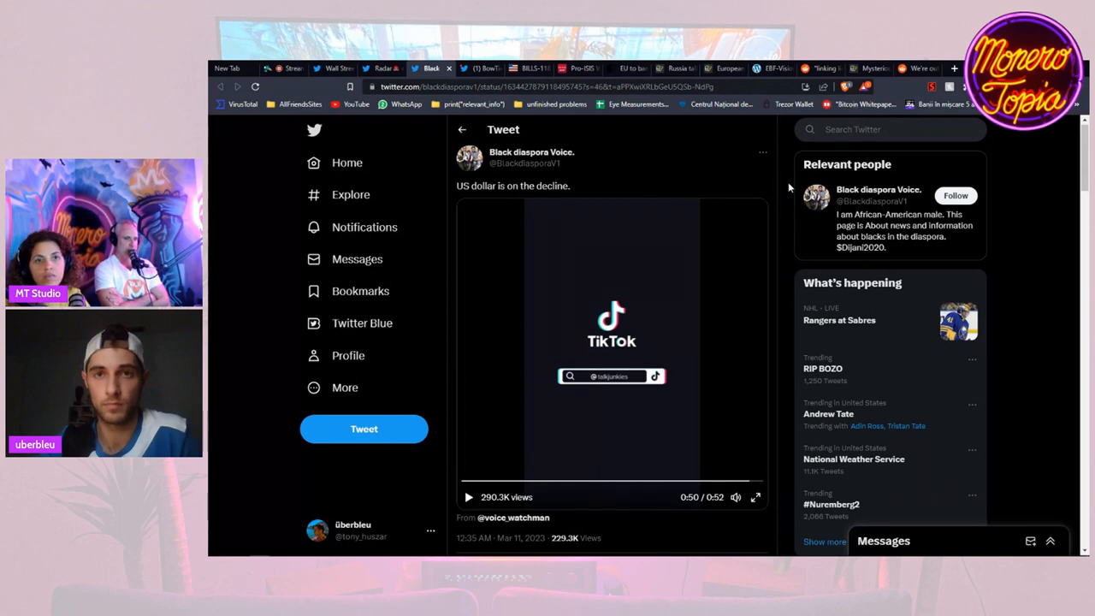
pyautogui.moveTo(681, 106)
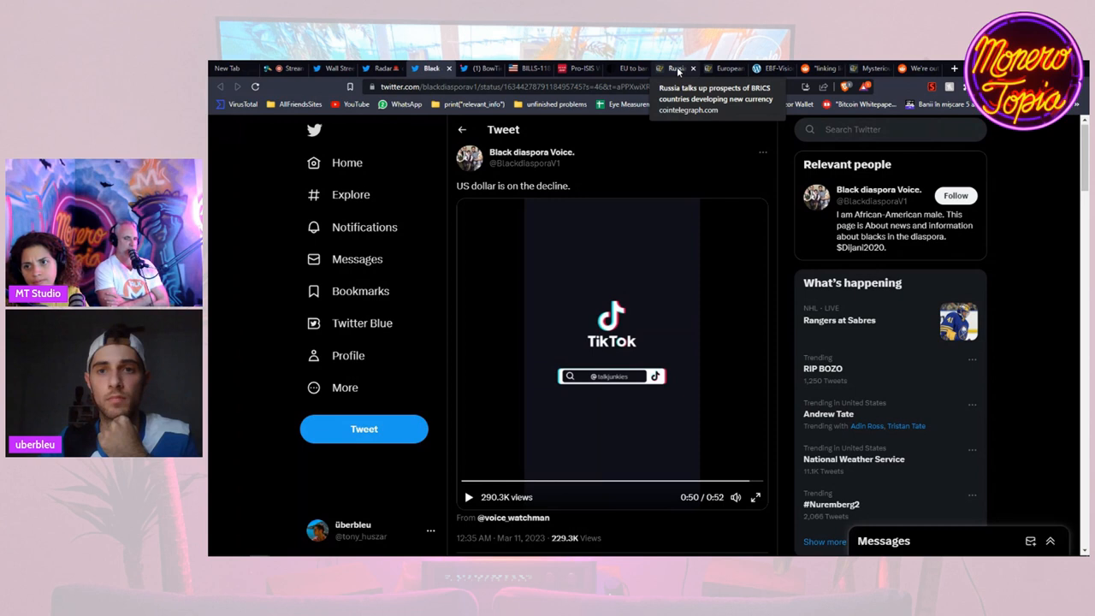
pyautogui.moveTo(789, 184)
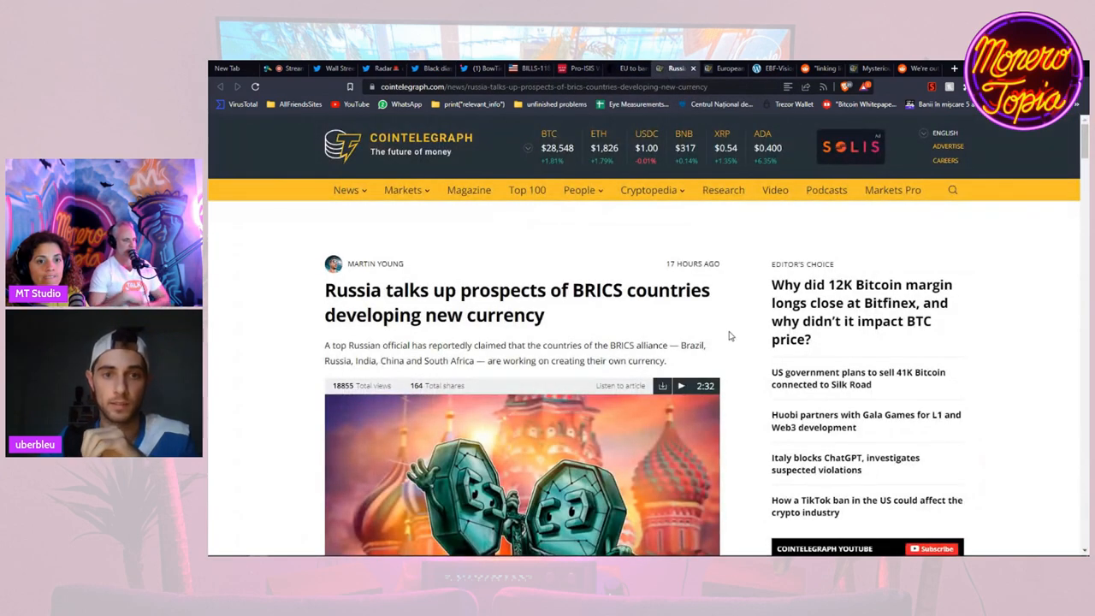
pyautogui.moveTo(739, 373)
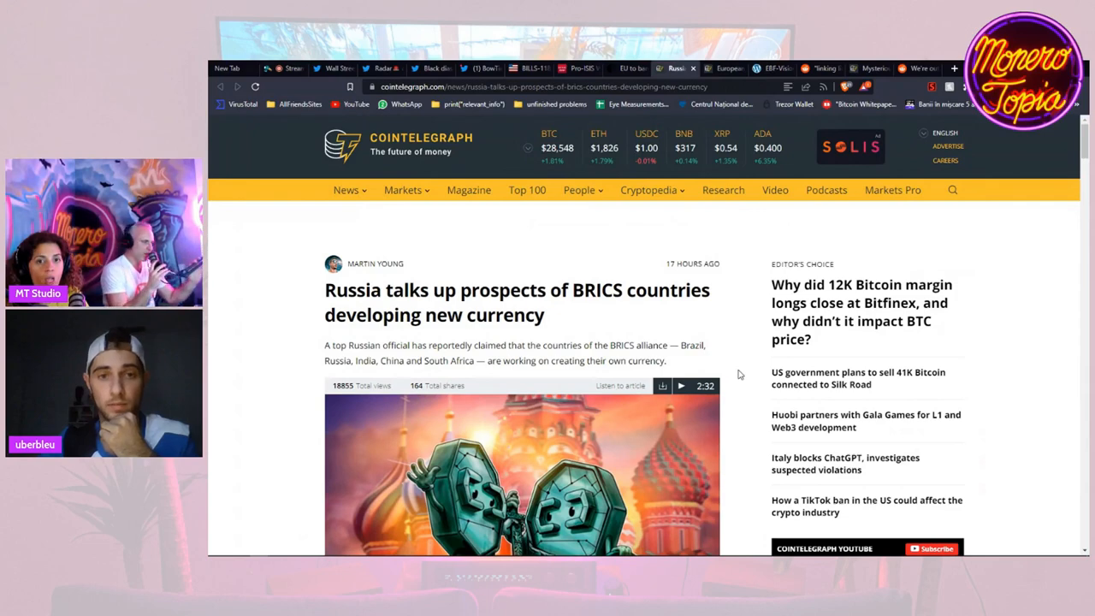
# - Scroll the BRICS currency article down past the hero image to Alexander Babakov's comments and quote
pyautogui.scroll(-3)
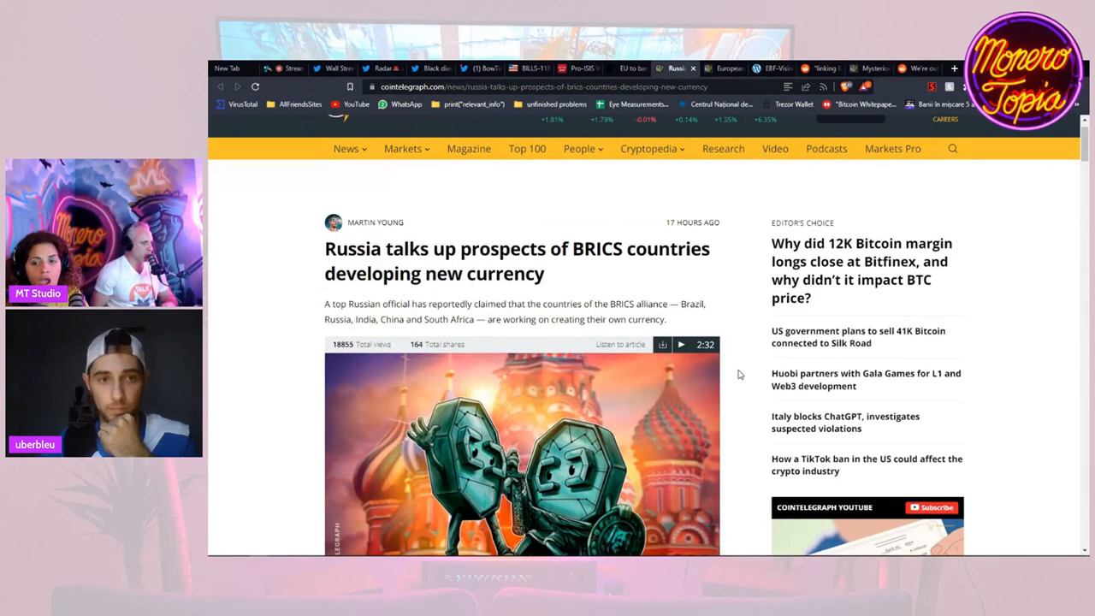
pyautogui.scroll(-3)
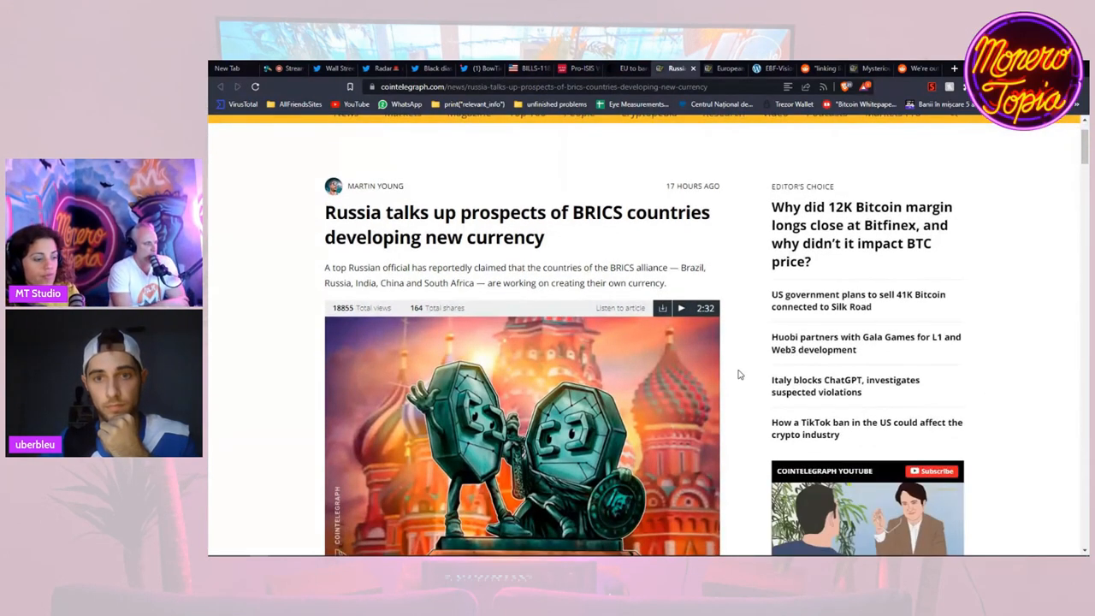
pyautogui.scroll(3)
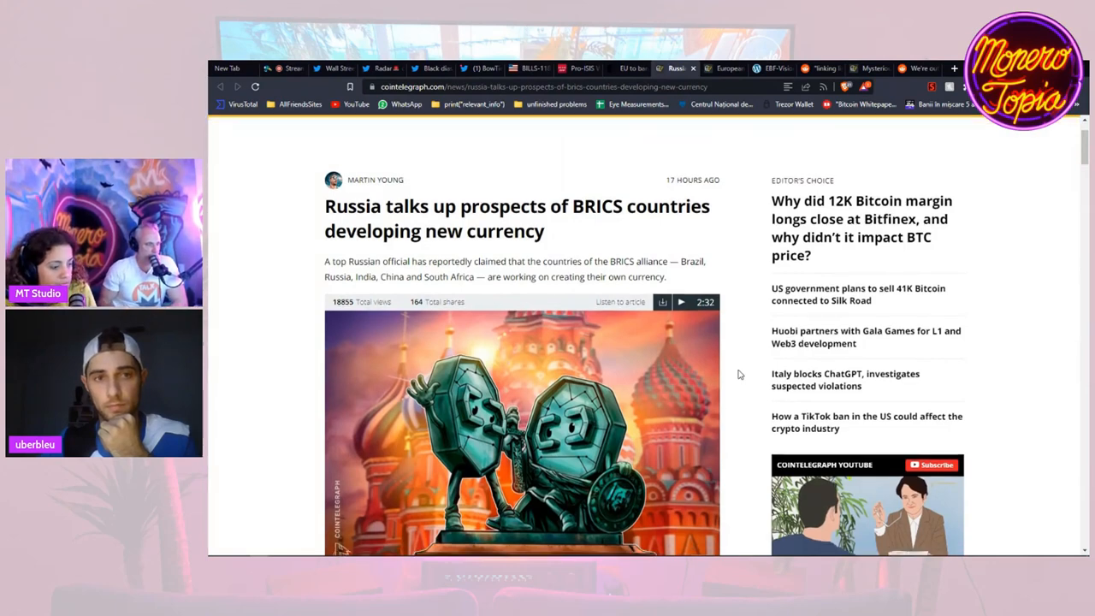
pyautogui.scroll(-3)
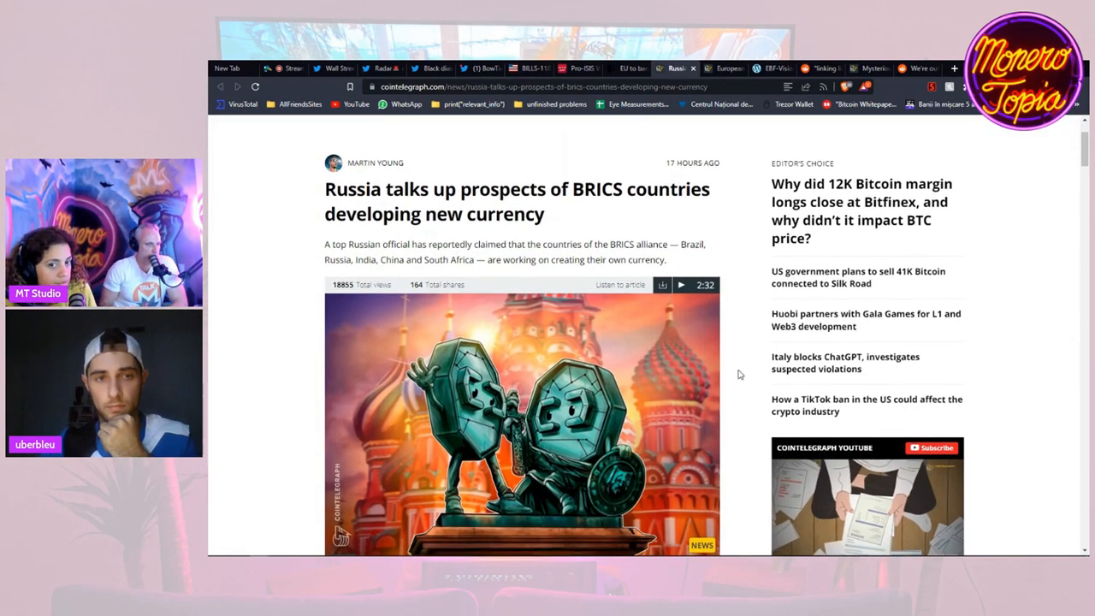
pyautogui.scroll(-3)
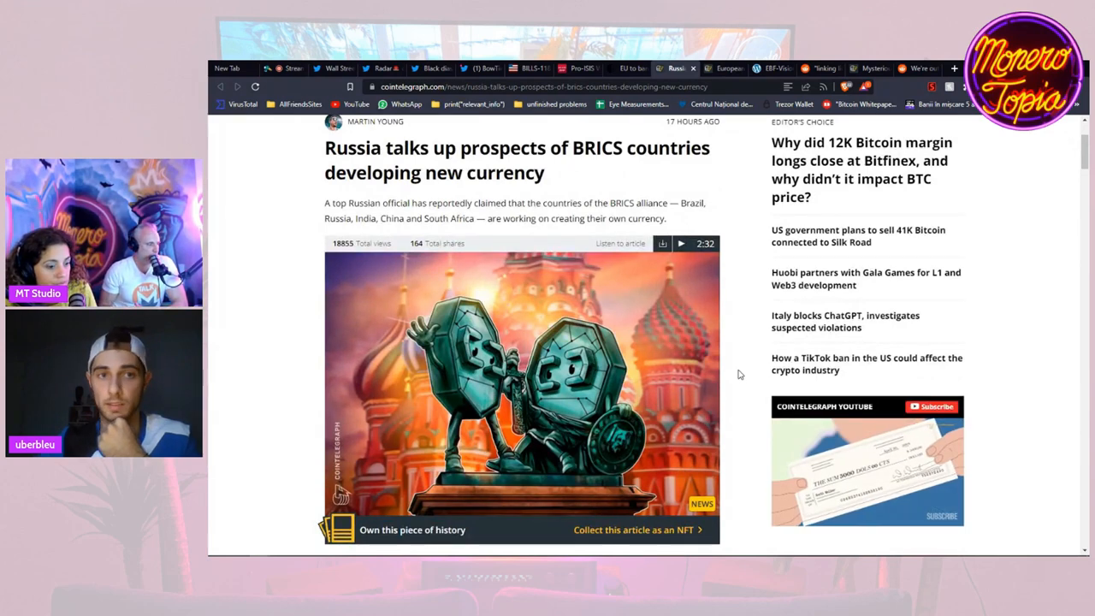
pyautogui.scroll(3)
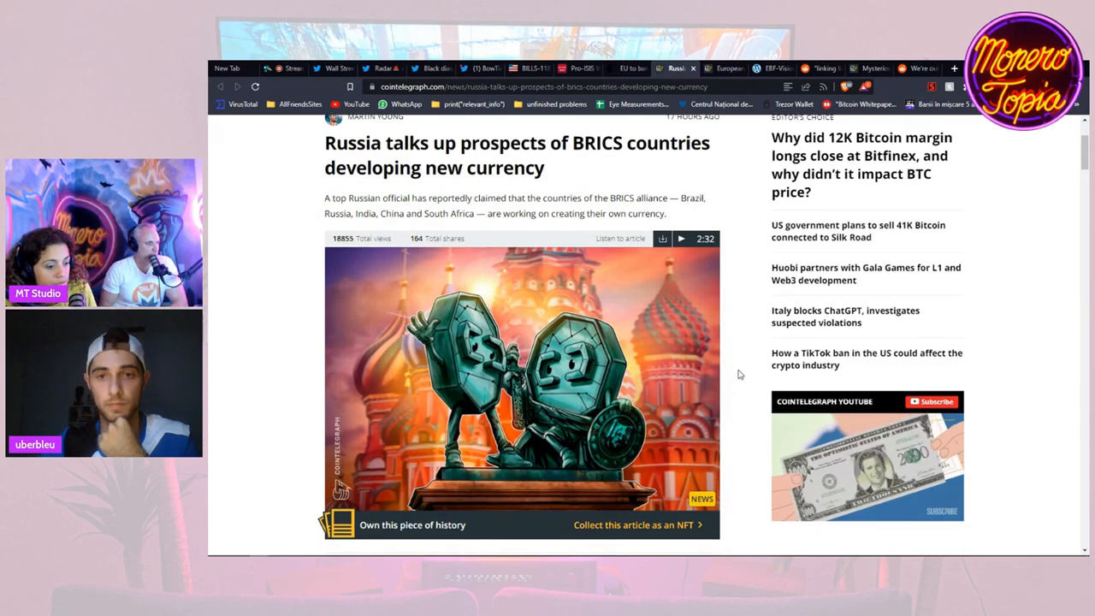
pyautogui.moveTo(752, 387)
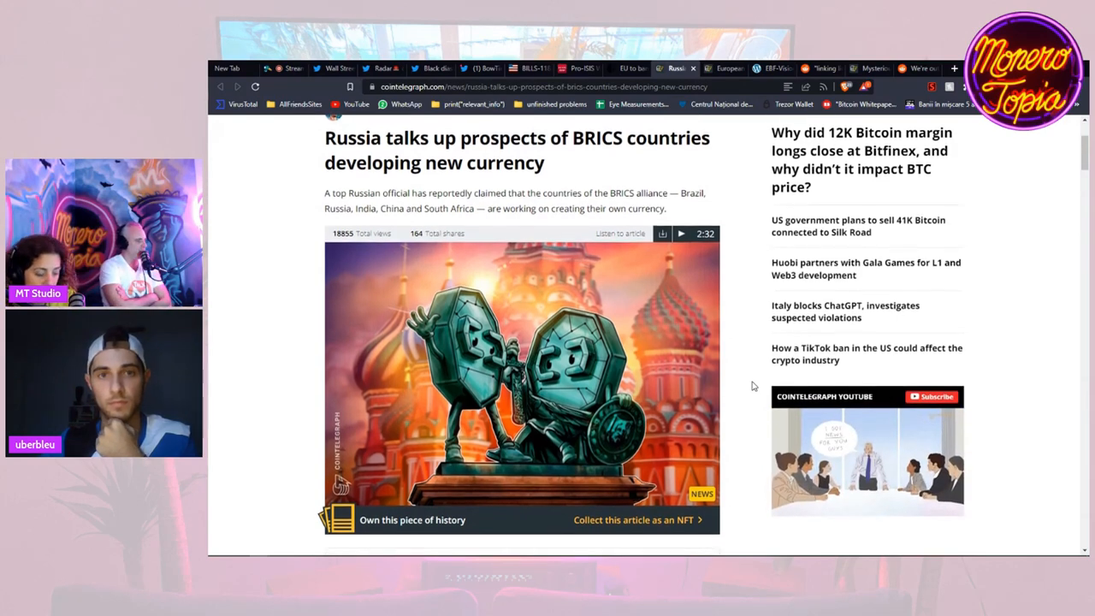
pyautogui.scroll(3)
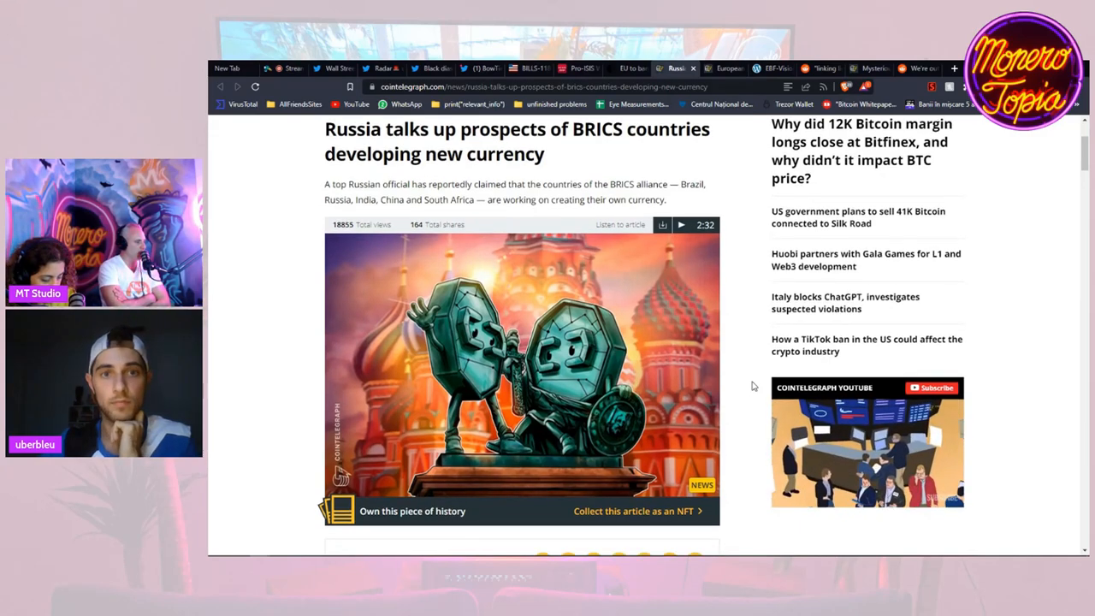
pyautogui.scroll(-3)
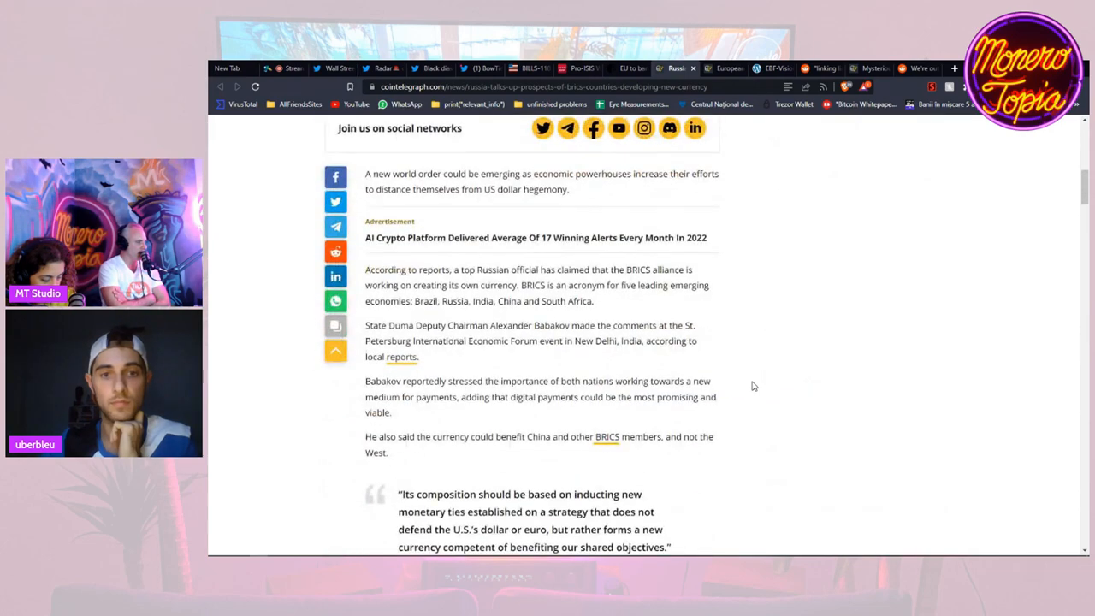
pyautogui.scroll(-3)
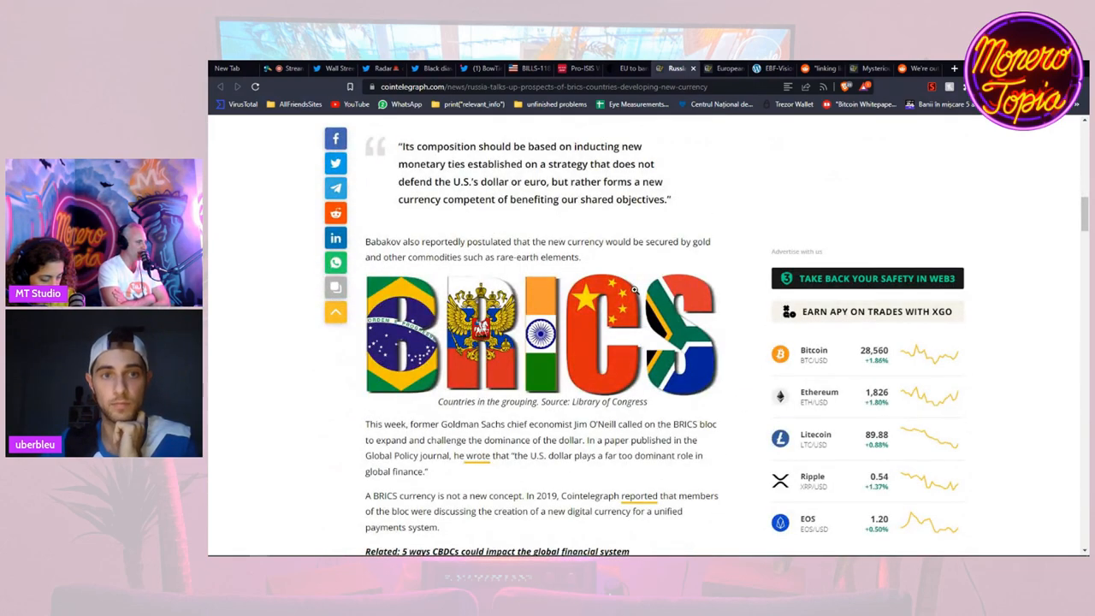
pyautogui.moveTo(665, 271)
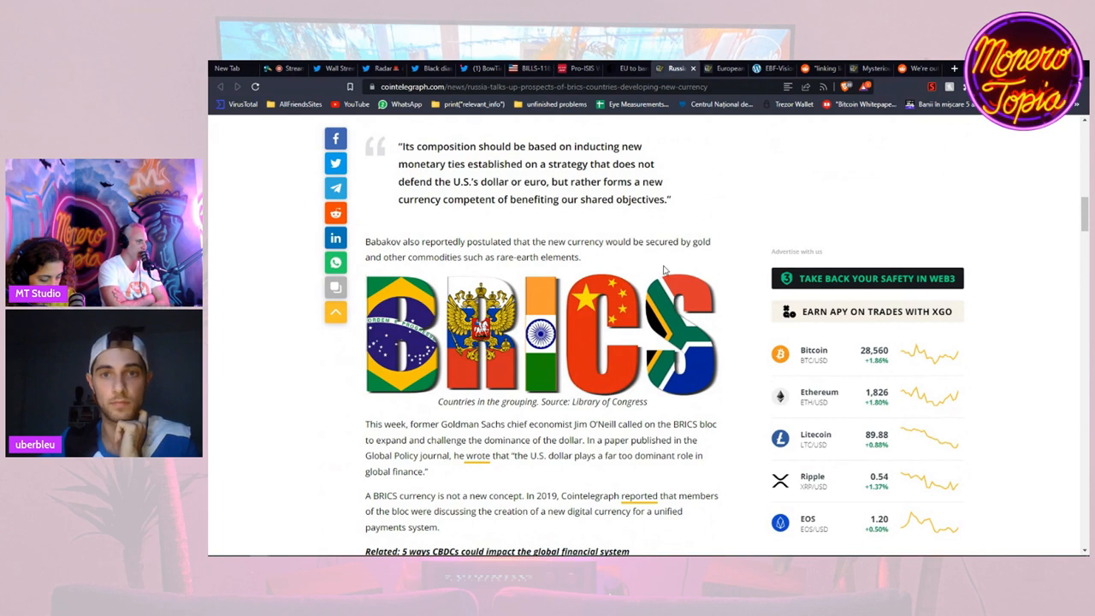
pyautogui.moveTo(750, 301)
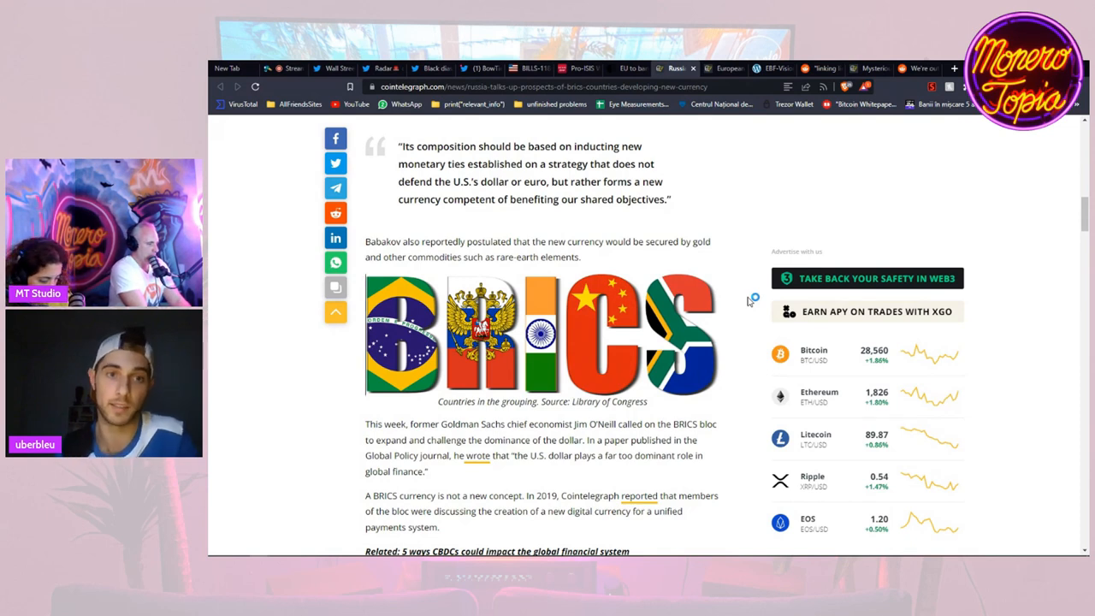
pyautogui.moveTo(753, 298)
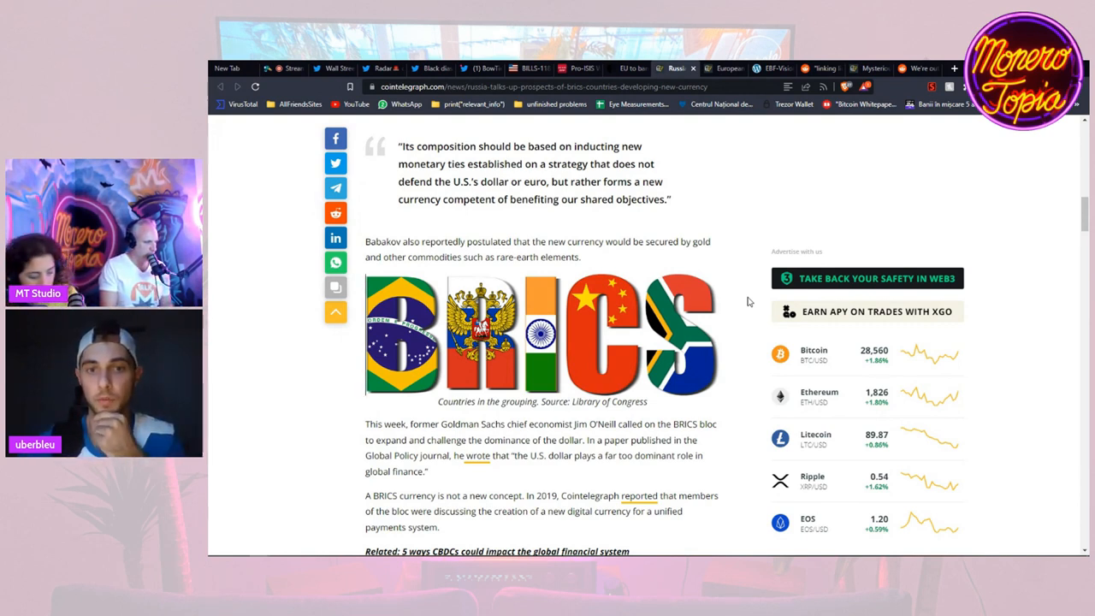
pyautogui.scroll(3)
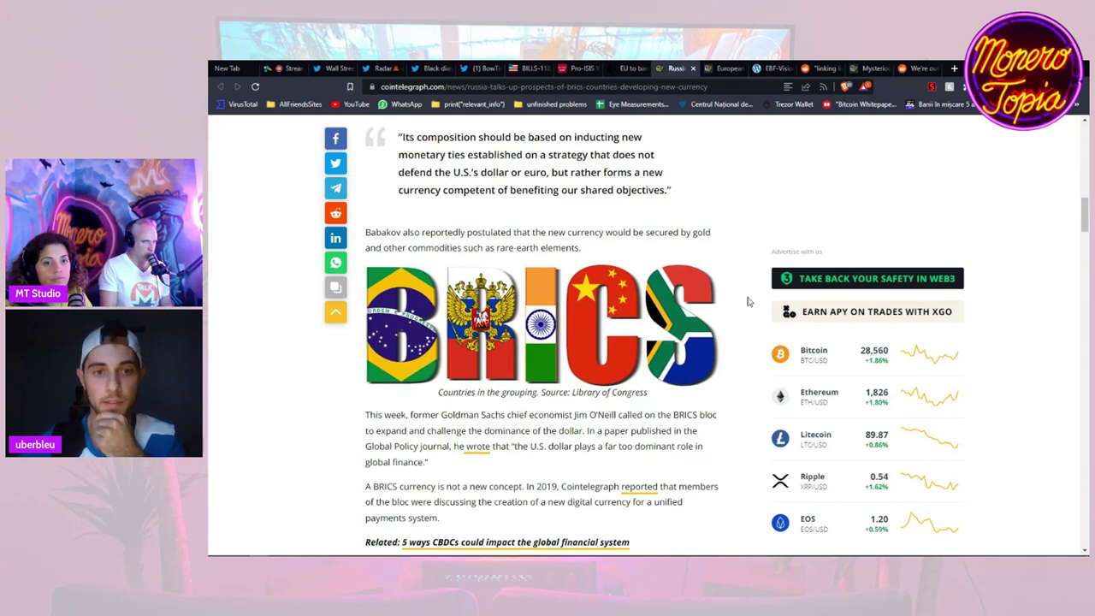
pyautogui.scroll(3)
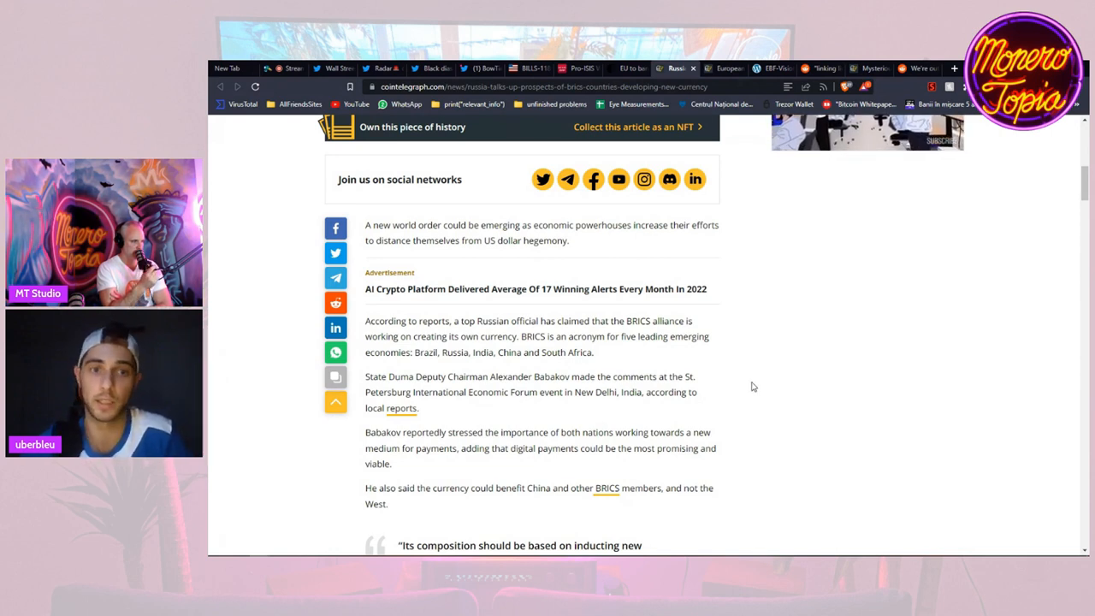
# - Scroll up the Cointelegraph article before moving to the BowTiedMara S686 Twitter thread
pyautogui.scroll(3)
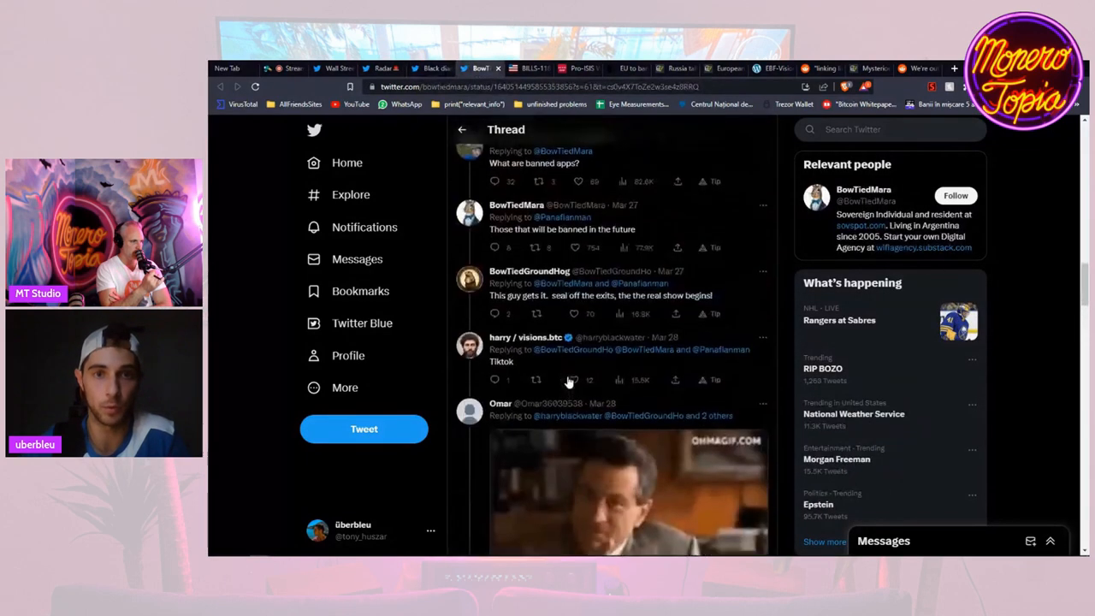
# - Scroll up to BowTiedMara's original tweet on S686's 20-year sentence and $250,000 fine
pyautogui.scroll(3)
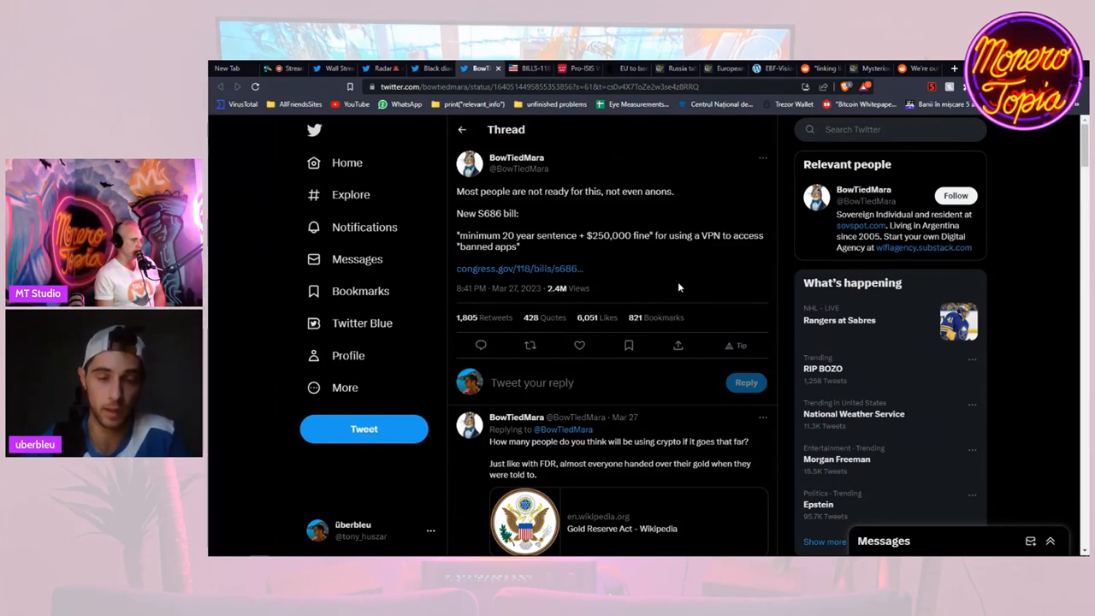
pyautogui.moveTo(727, 277)
pyautogui.write('20 year')
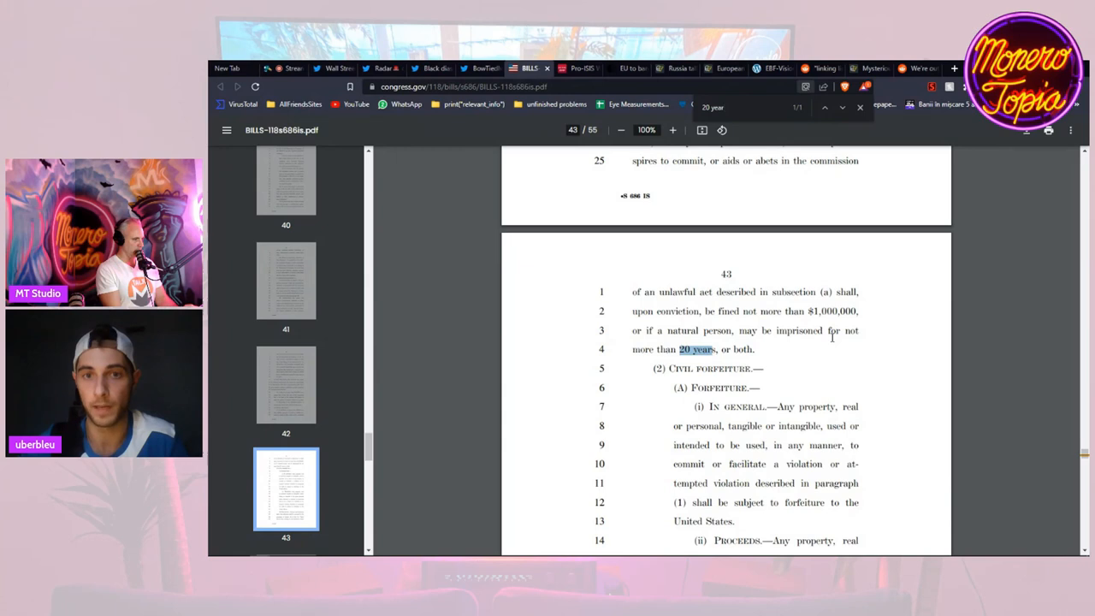
pyautogui.moveTo(921, 364)
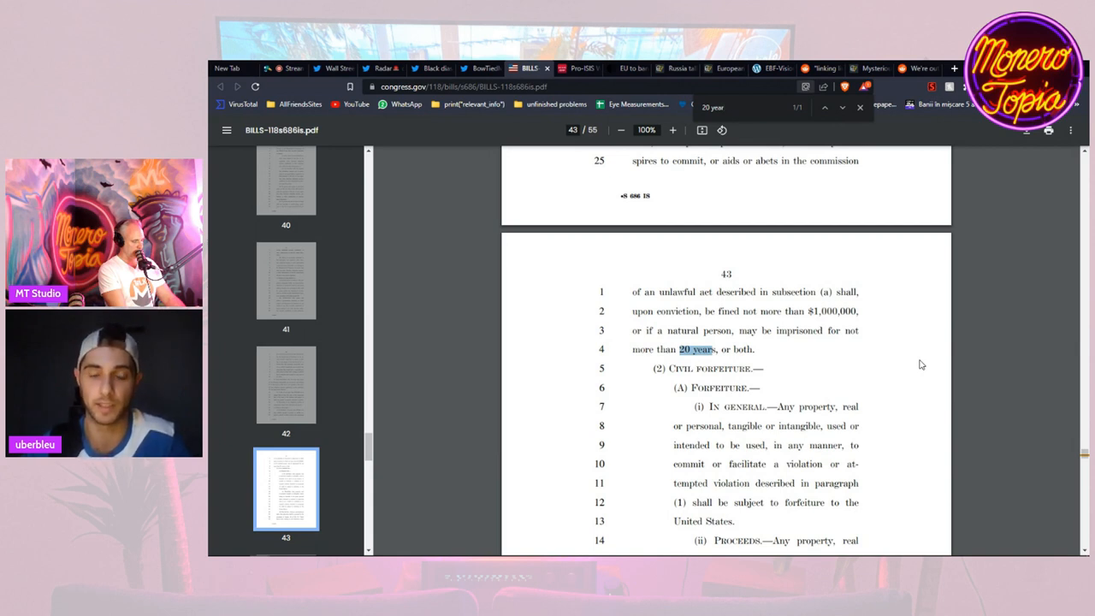
pyautogui.moveTo(698, 298)
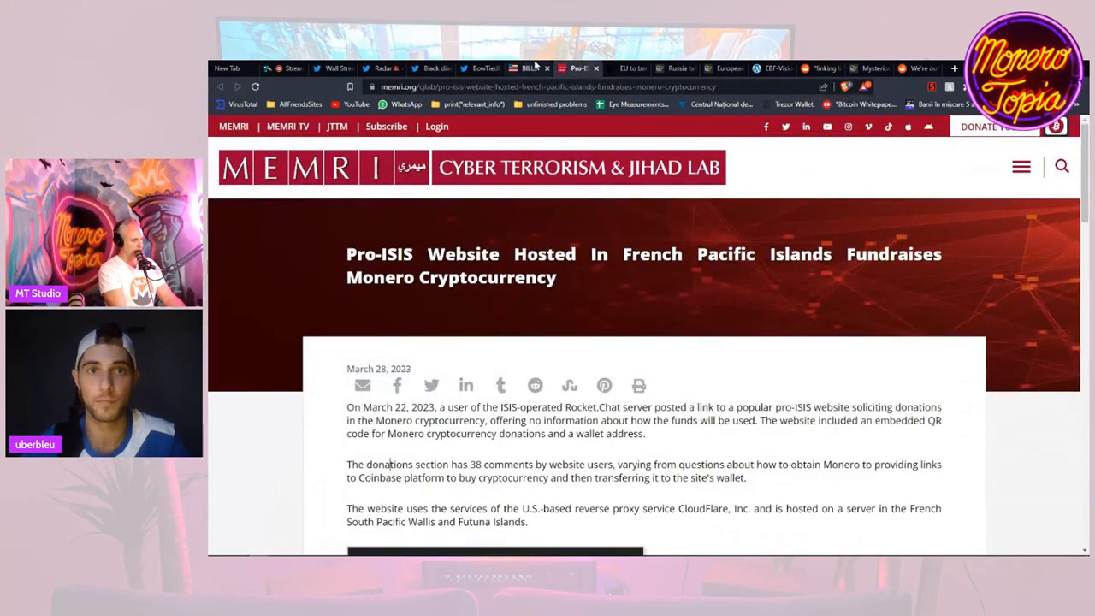
pyautogui.click(530, 69)
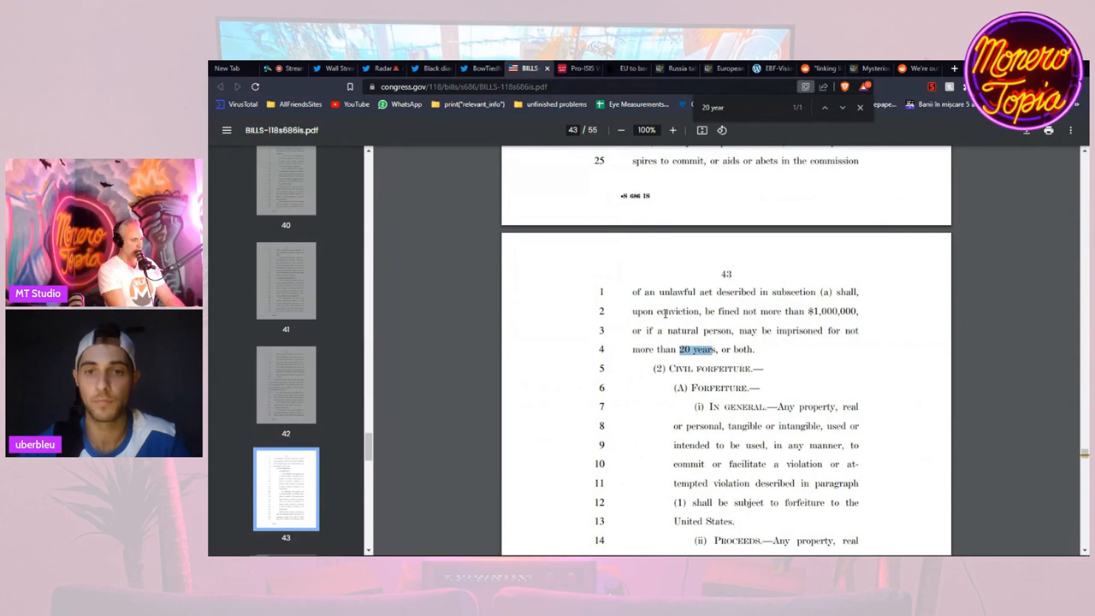
pyautogui.moveTo(818, 328)
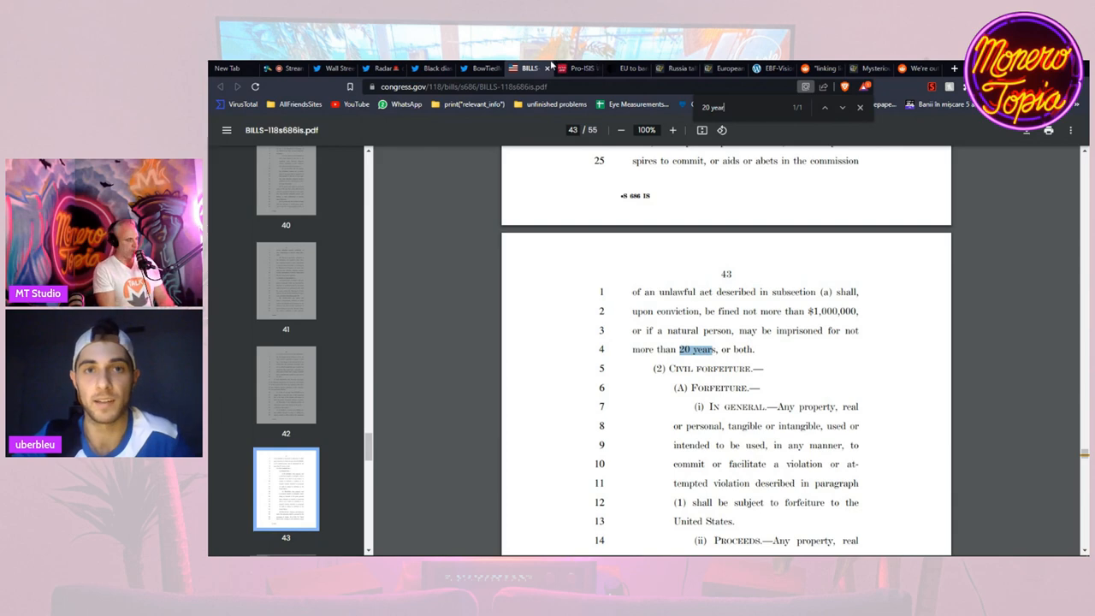
# - Switch from the bill S686 PDF to the MEMRI article on pro-ISIS Monero fundraising
pyautogui.click(582, 69)
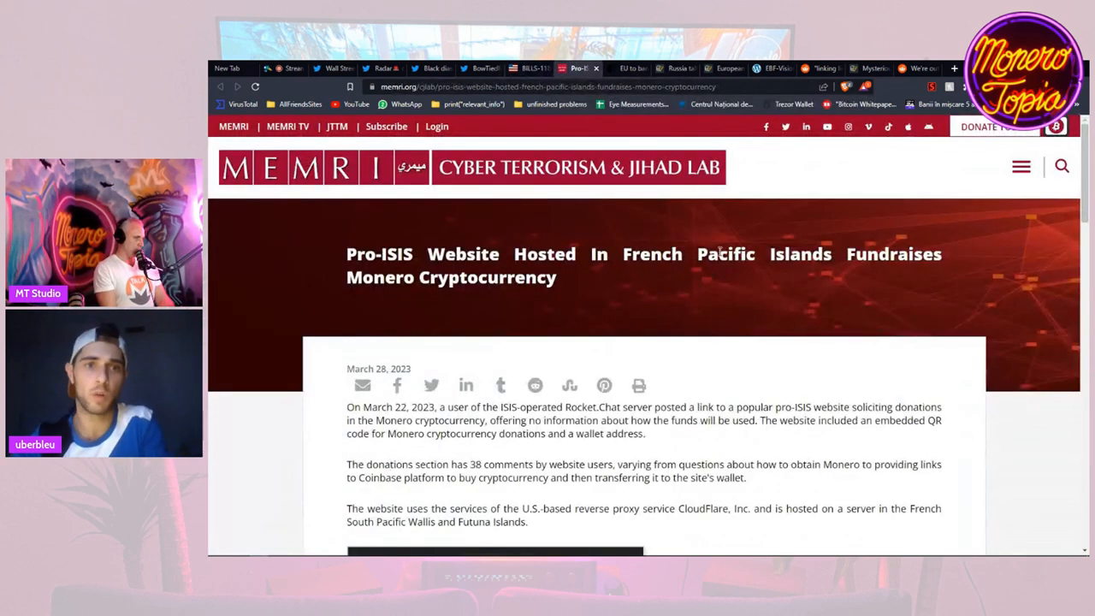
pyautogui.scroll(-3)
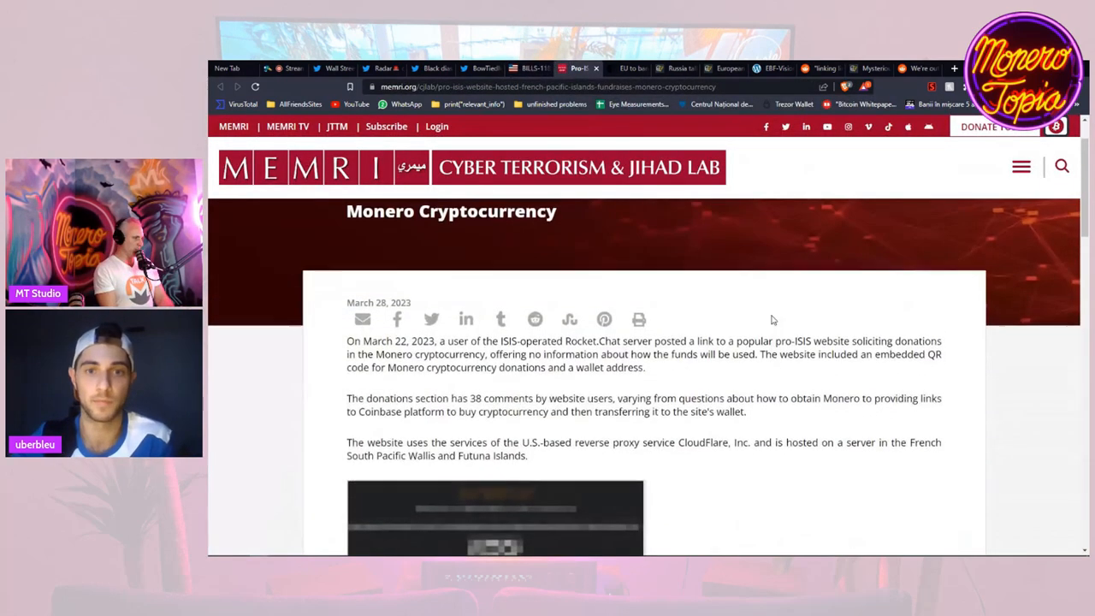
pyautogui.scroll(3)
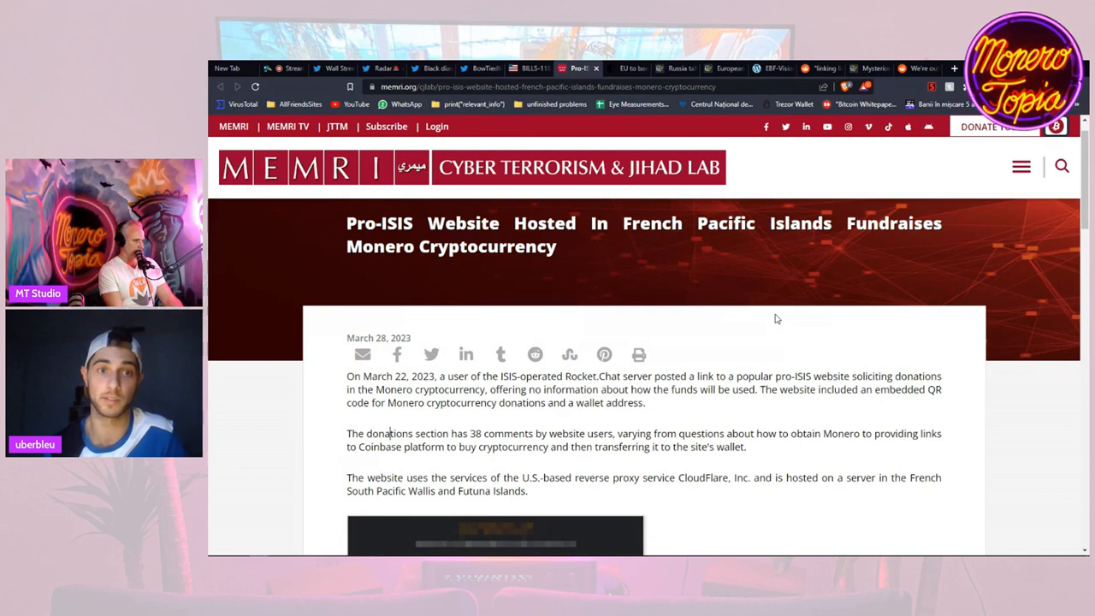
pyautogui.scroll(-3)
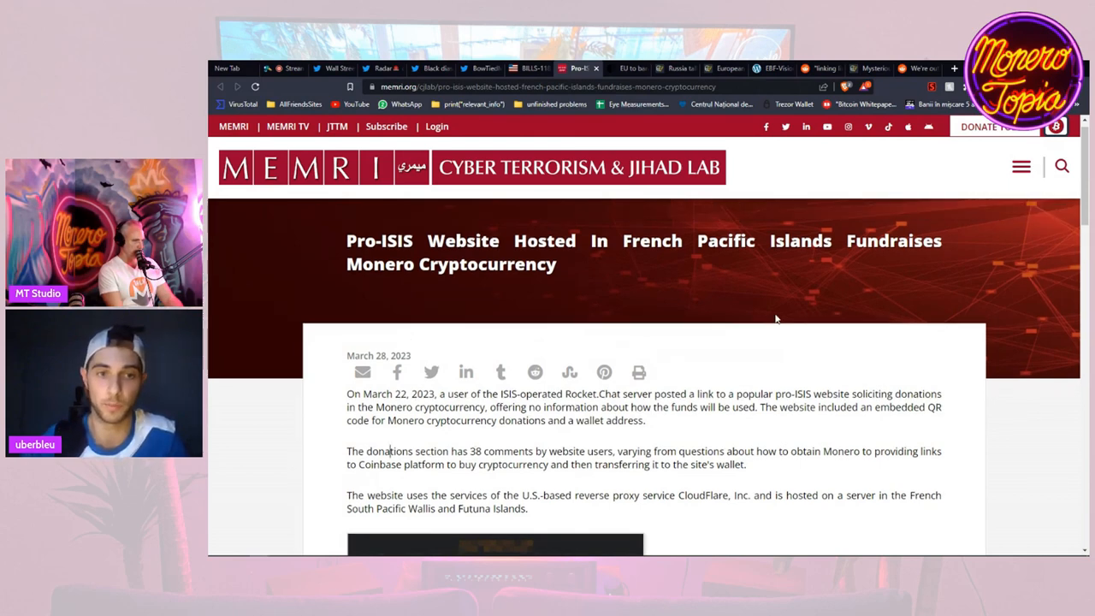
pyautogui.scroll(-3)
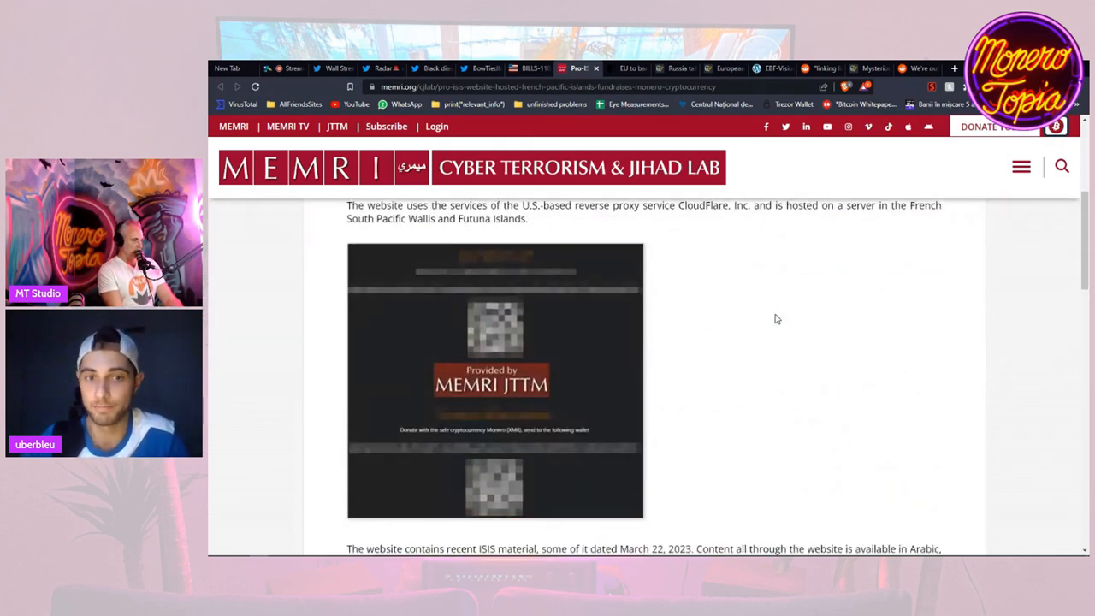
pyautogui.scroll(-3)
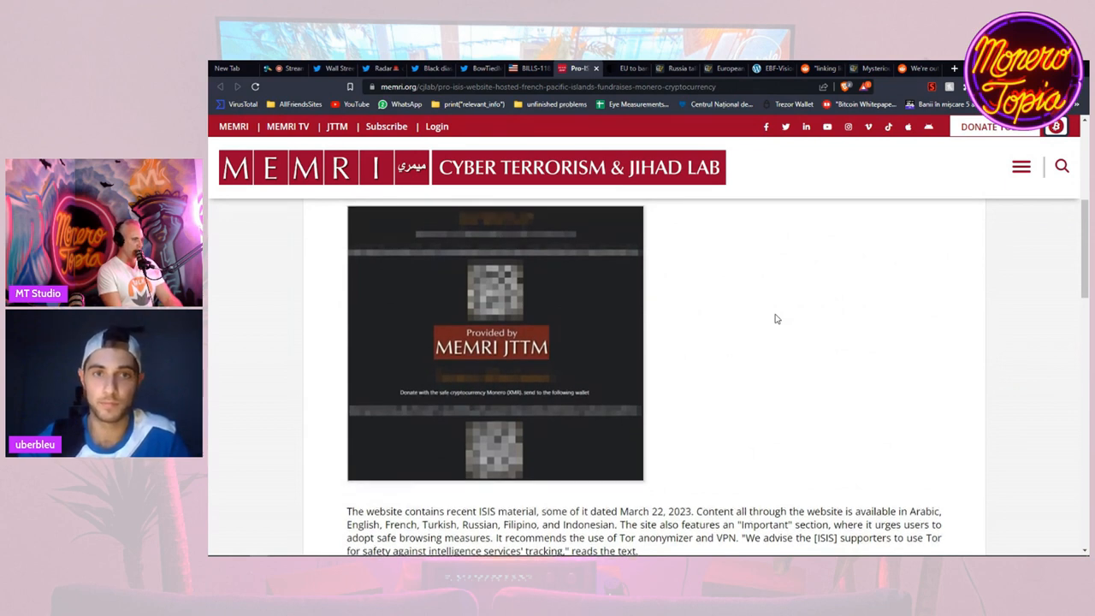
pyautogui.moveTo(794, 321)
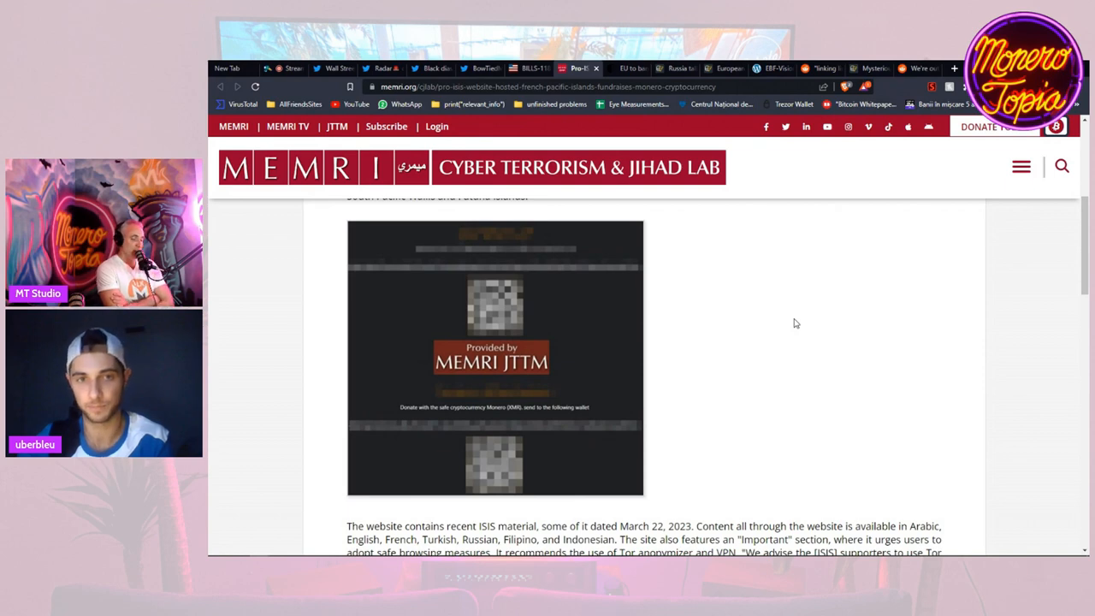
pyautogui.scroll(3)
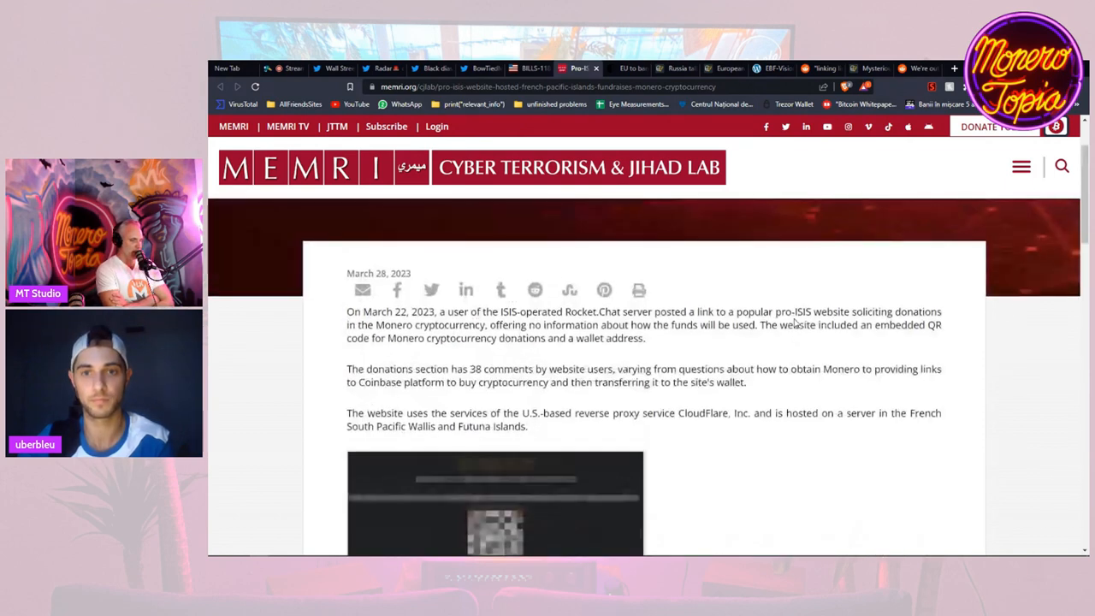
pyautogui.scroll(3)
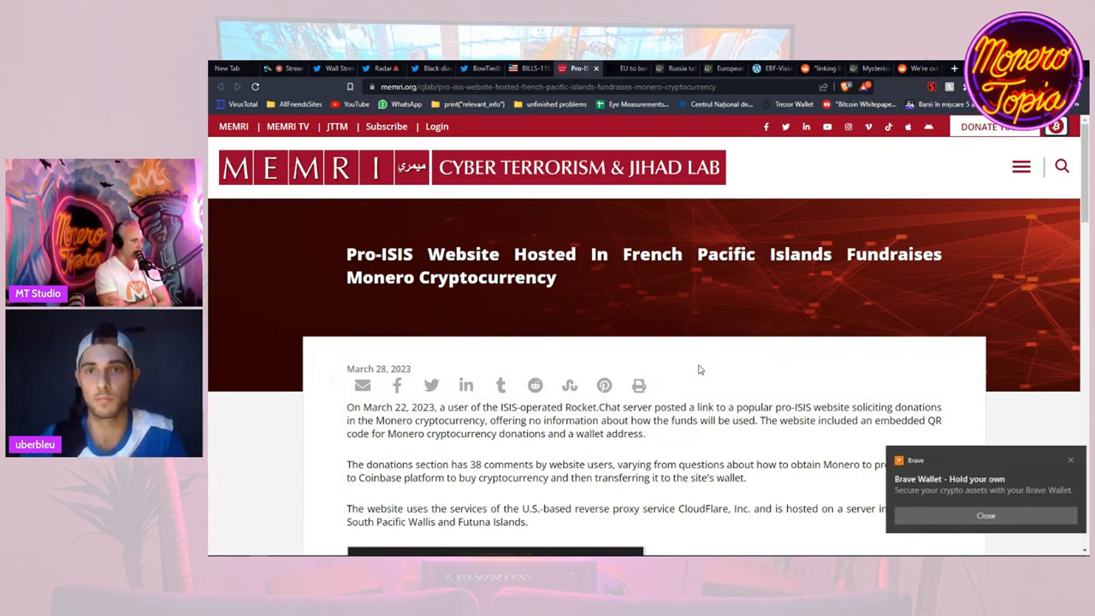
# - Dismiss the Brave Wallet notice over the MEMRI pro-ISIS Monero fundraising article
pyautogui.click(986, 515)
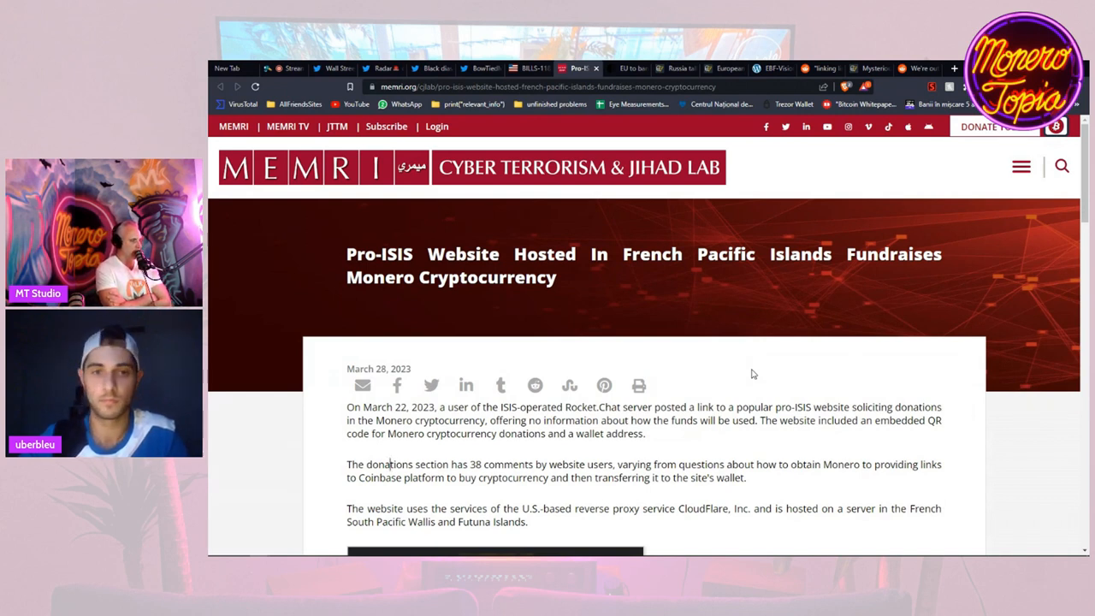
pyautogui.moveTo(814, 356)
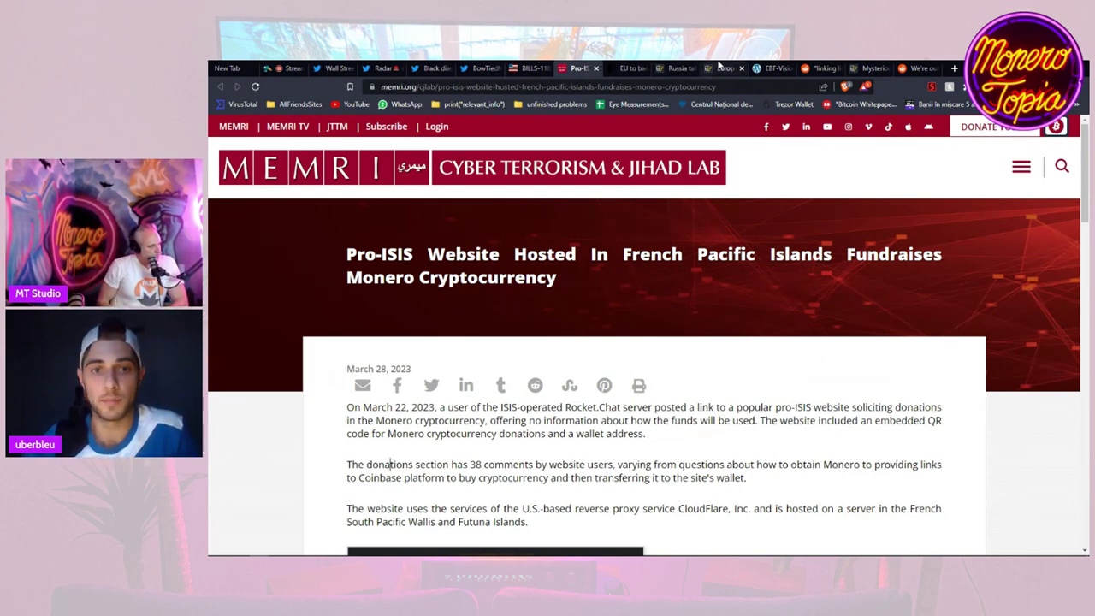
# - Switch to the Cointelegraph tab with the European Banking Federation digital euro article
pyautogui.click(722, 68)
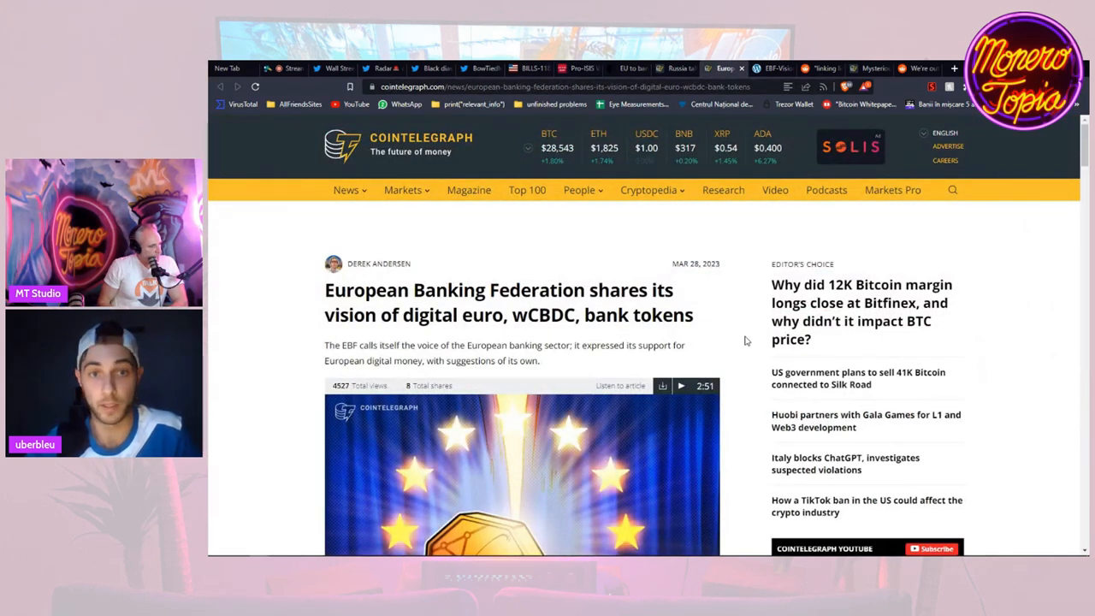
pyautogui.moveTo(778, 270)
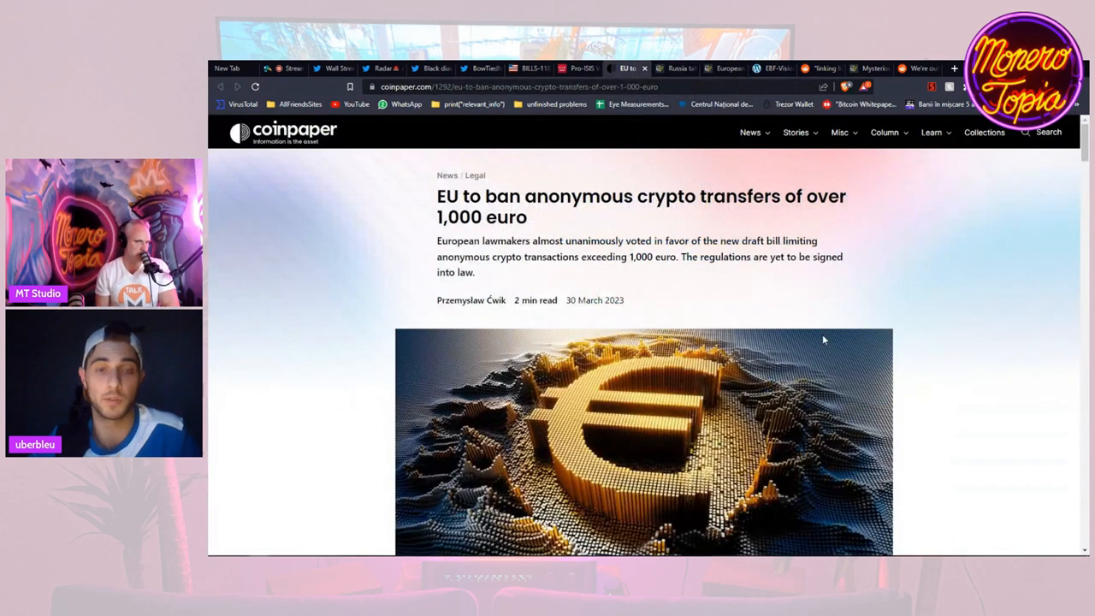
pyautogui.moveTo(856, 349)
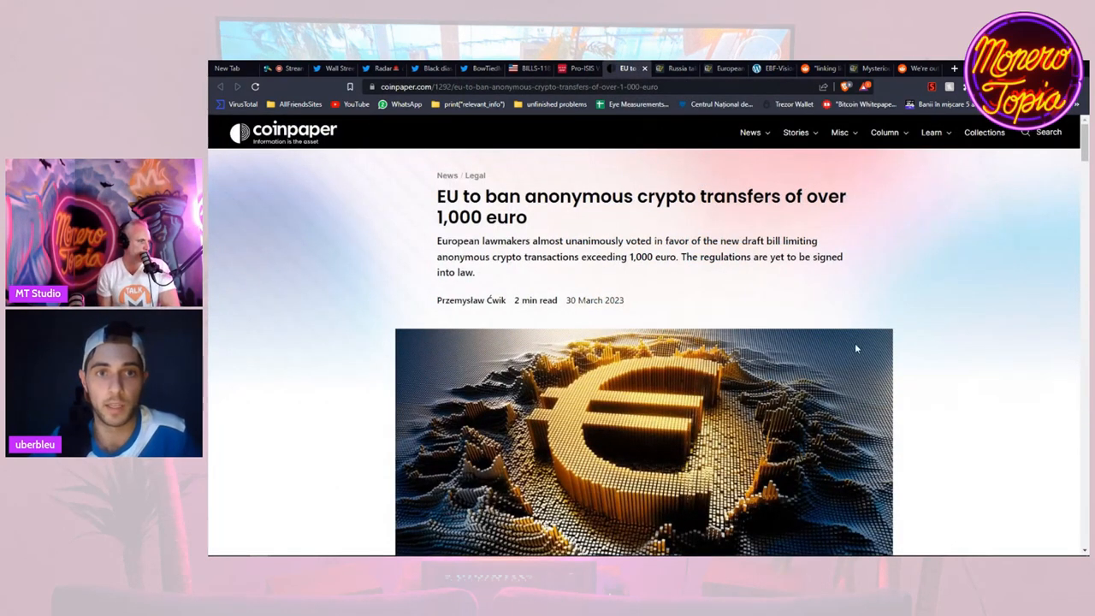
pyautogui.moveTo(948, 349)
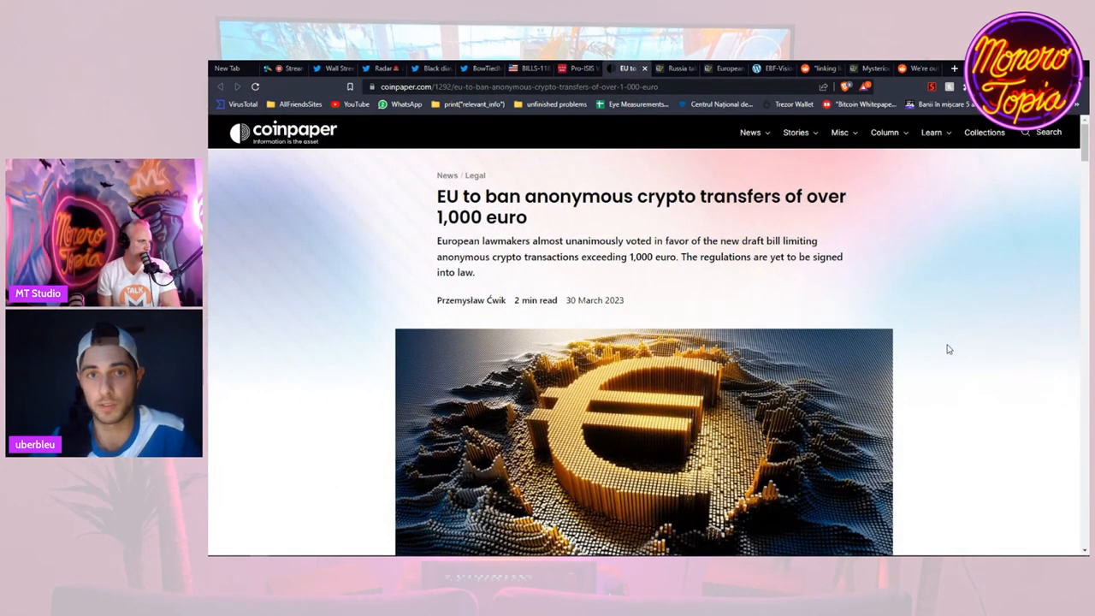
# - Scroll past the header image into the Coinpaper EU 1,000-euro anonymous transfer ban article
pyautogui.scroll(-3)
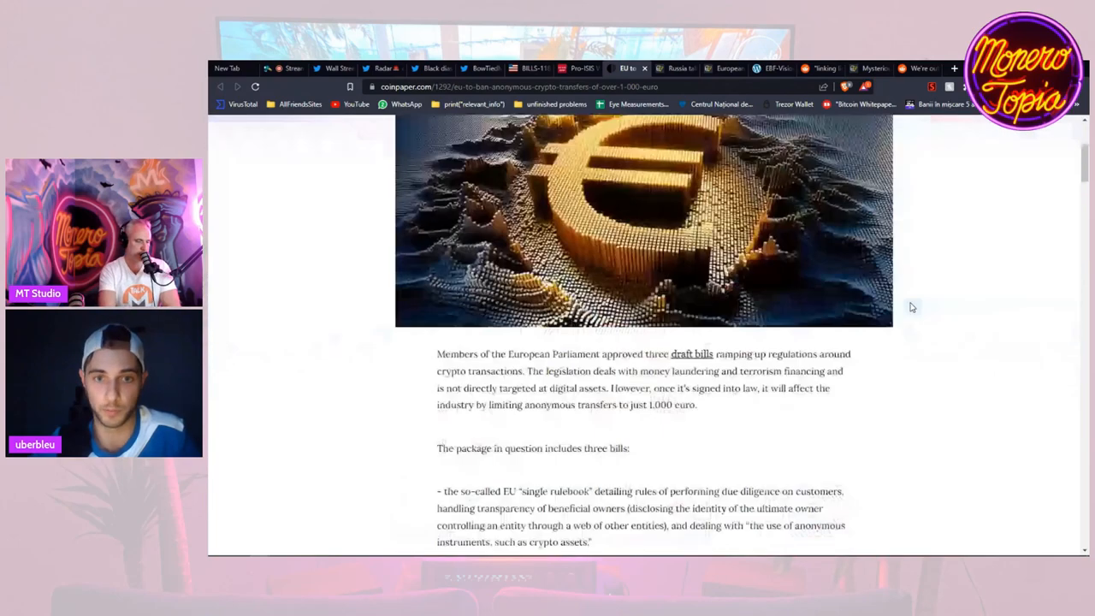
pyautogui.scroll(-3)
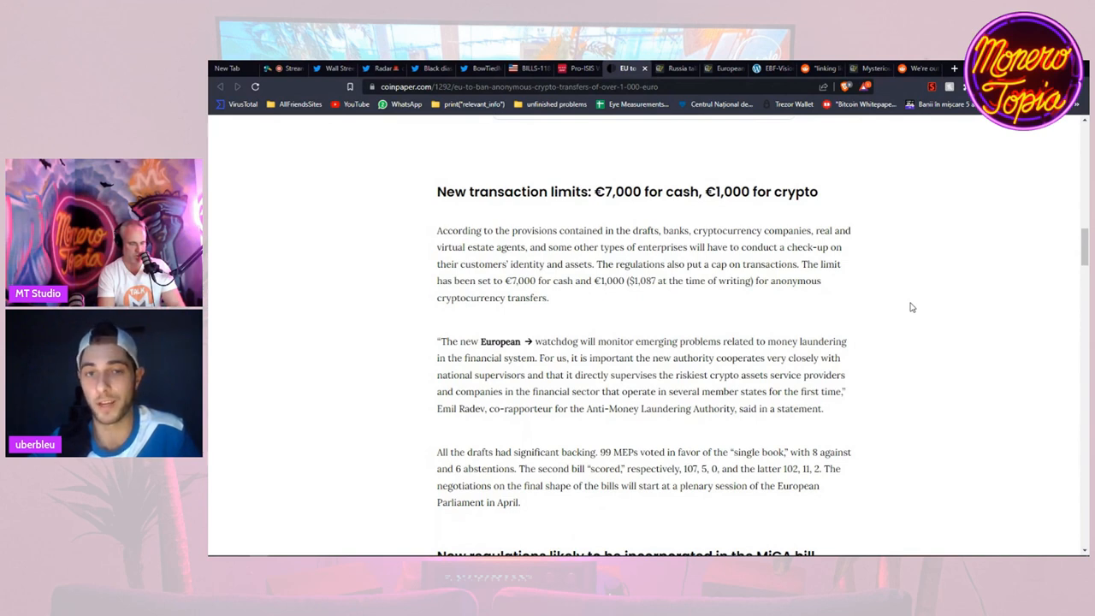
pyautogui.moveTo(948, 316)
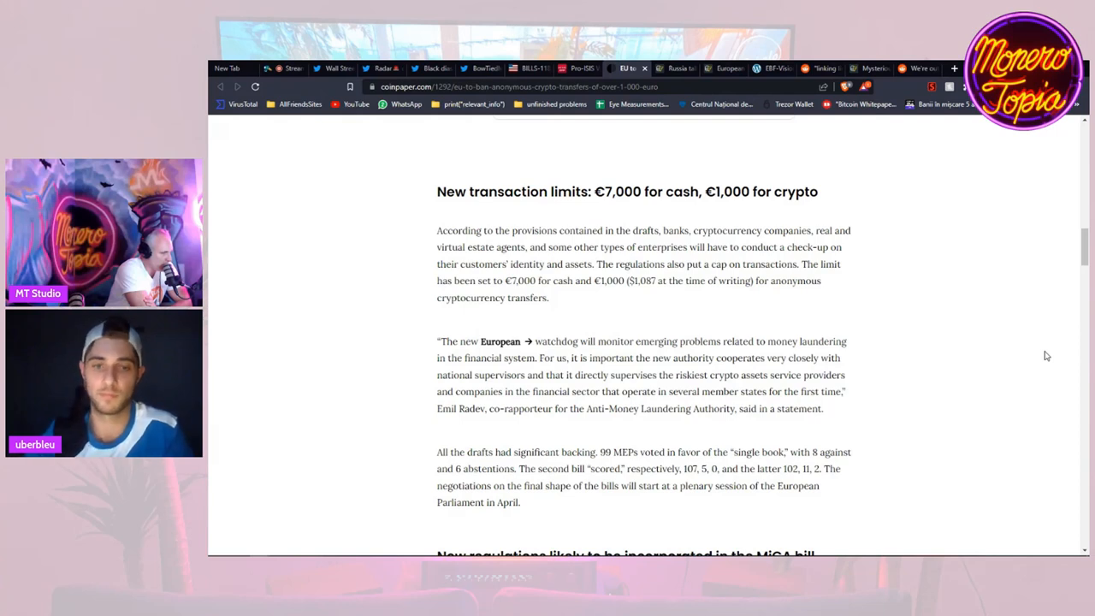
# - Highlight part of the Anti-Money Laundering quote, then switch to the Reddit 'linking lion' post
pyautogui.doubleClick(667, 407)
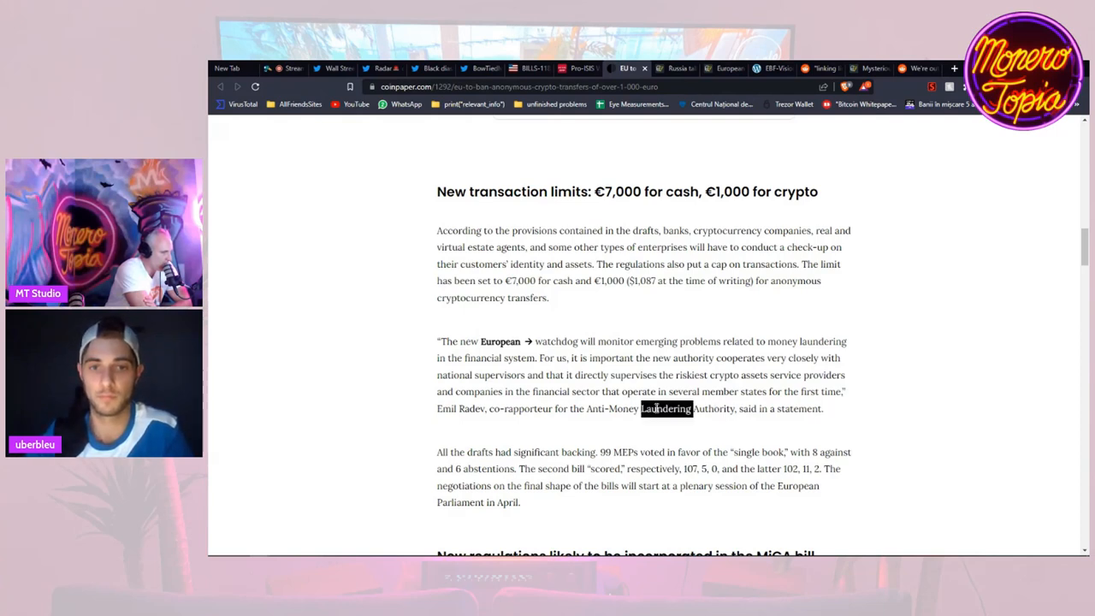
pyautogui.moveTo(532, 340); pyautogui.dragTo(823, 407)
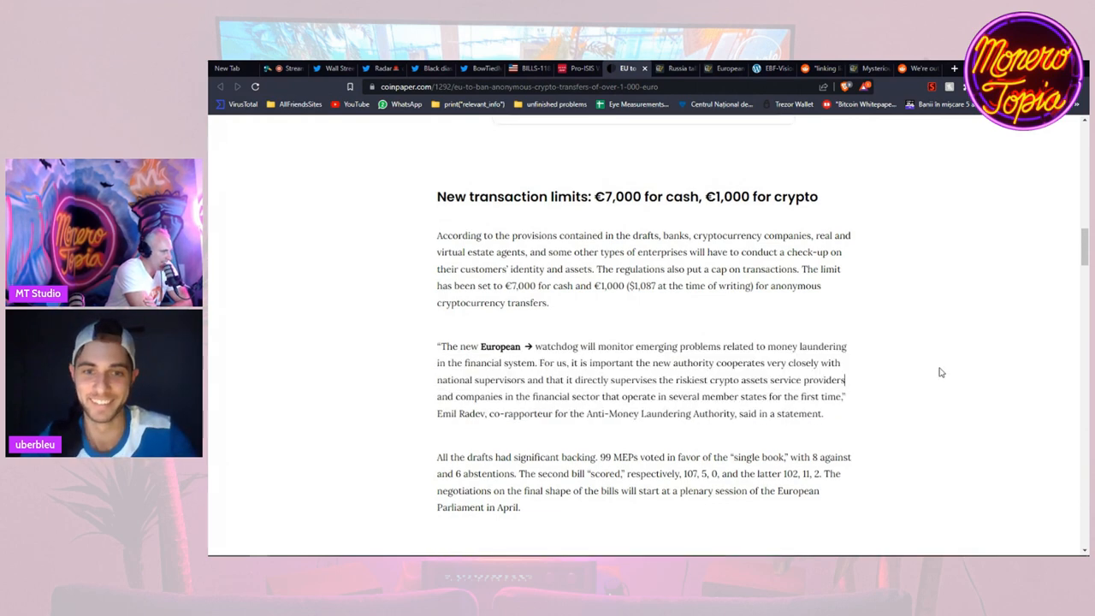
pyautogui.scroll(-3)
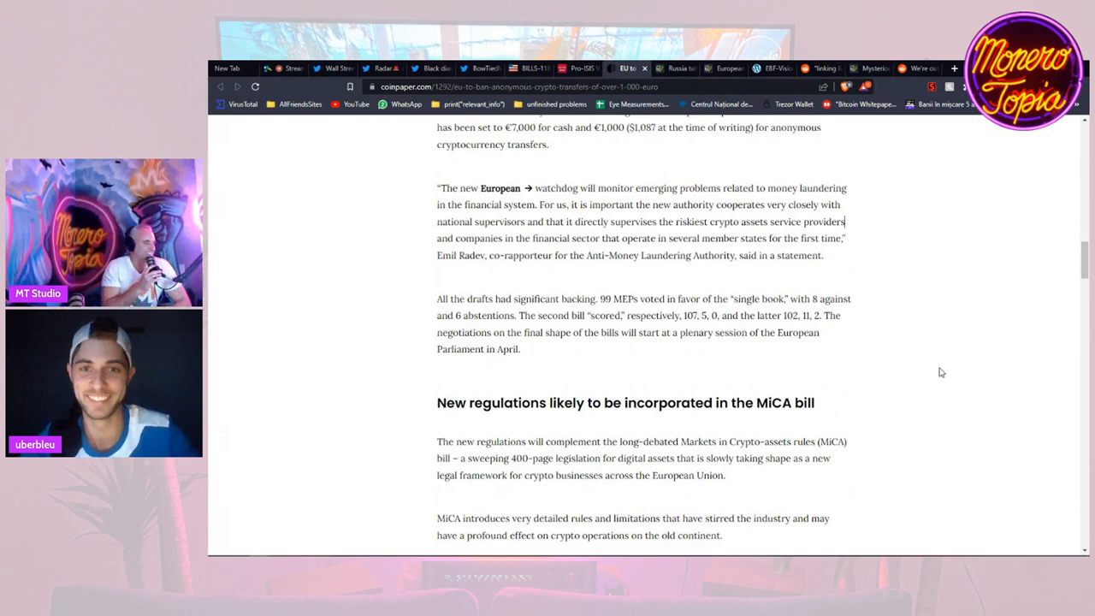
pyautogui.scroll(3)
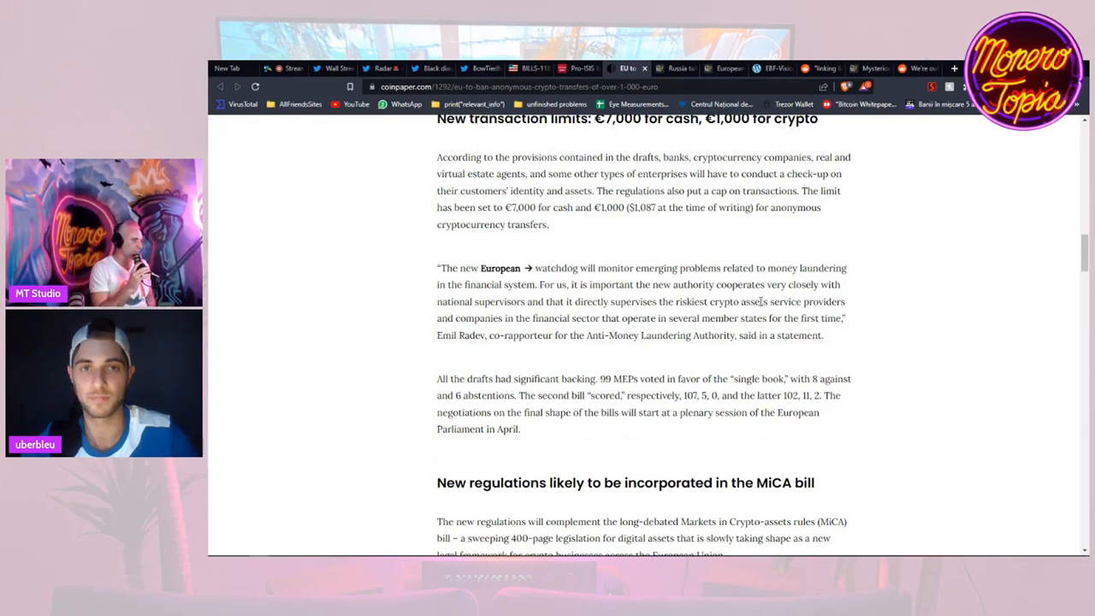
pyautogui.scroll(3)
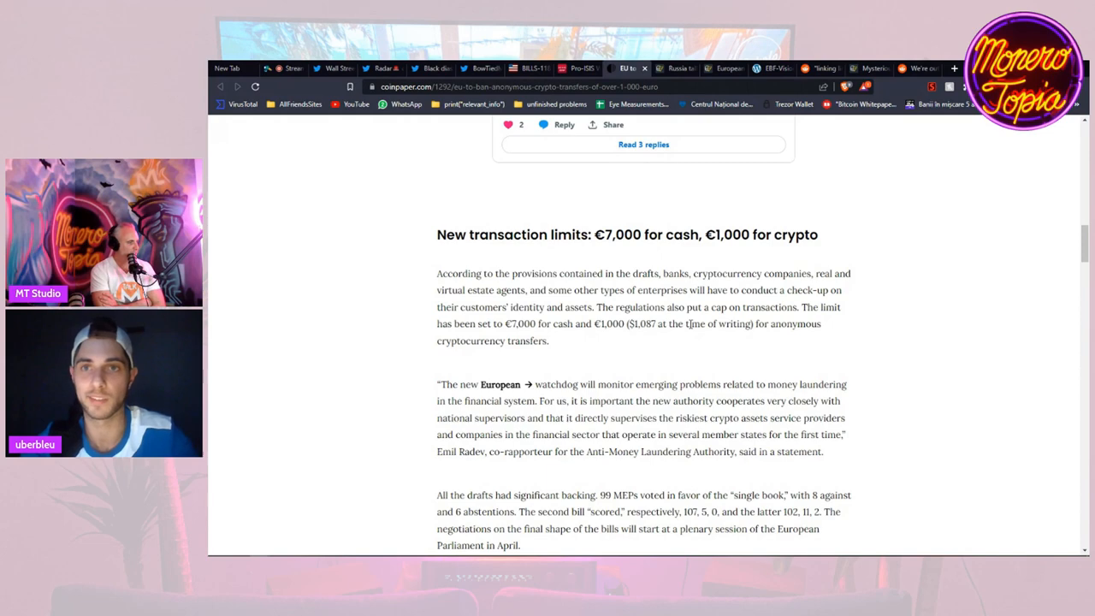
pyautogui.moveTo(820, 69)
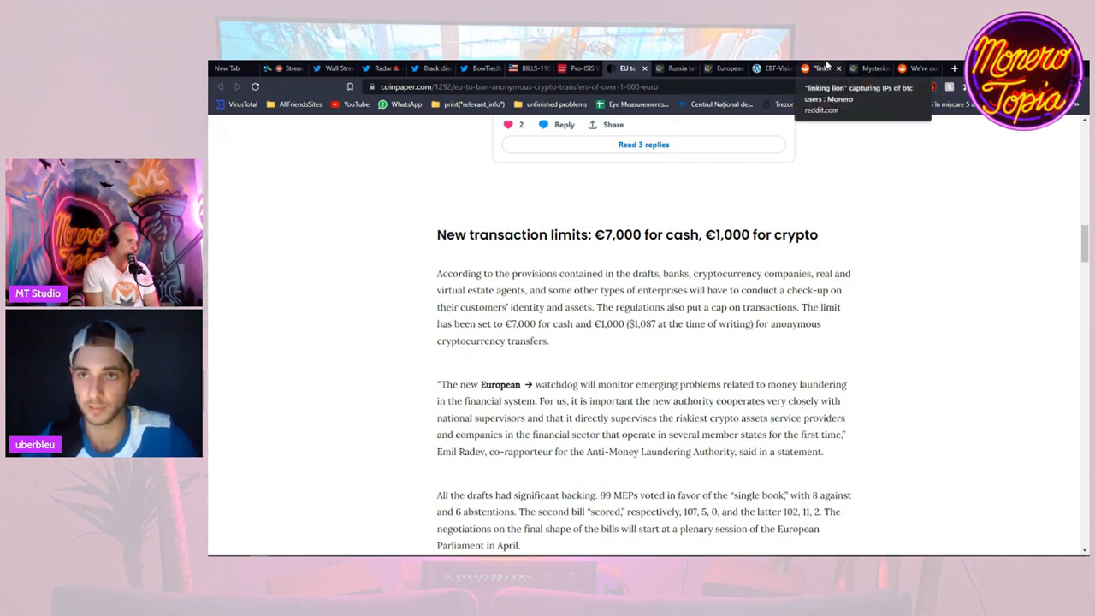
pyautogui.click(822, 68)
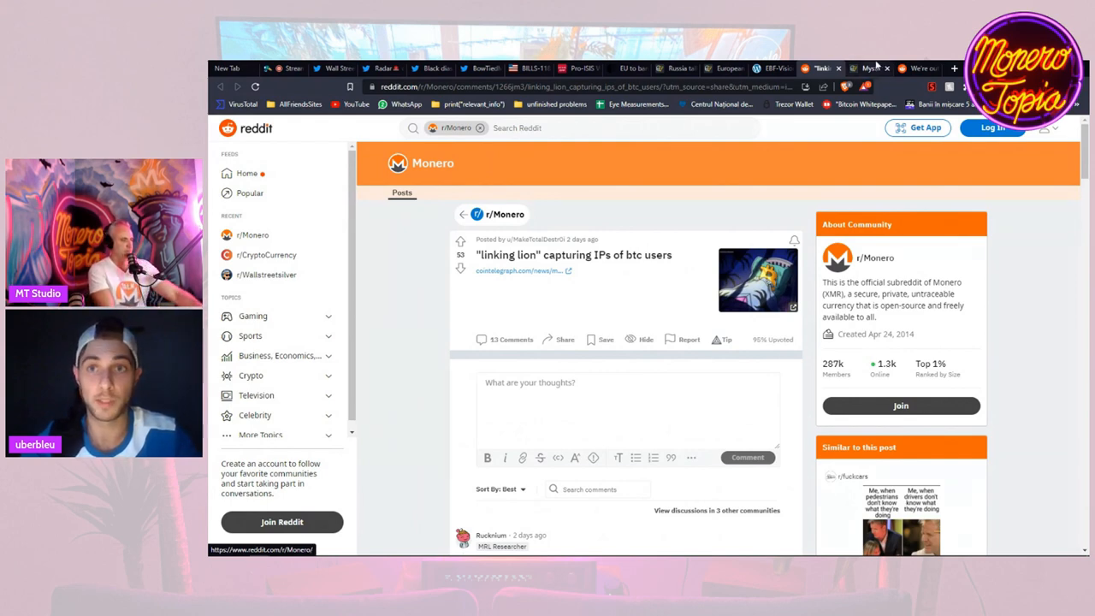
# - Open the linked Cointelegraph LinkingLion article and read down to 0xB10C's quote
pyautogui.click(520, 271)
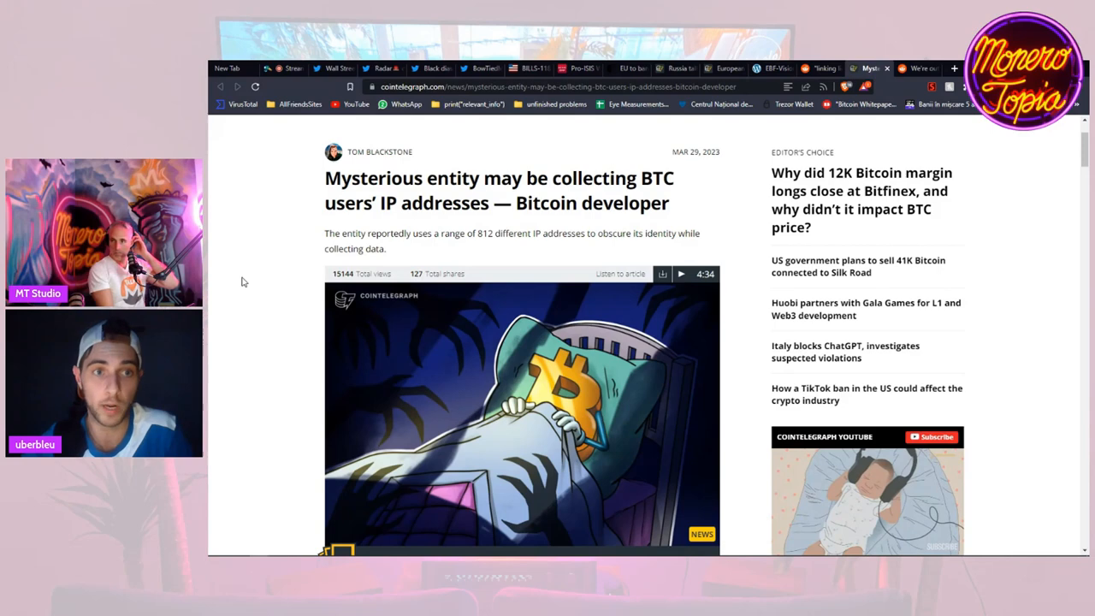
pyautogui.scroll(-3)
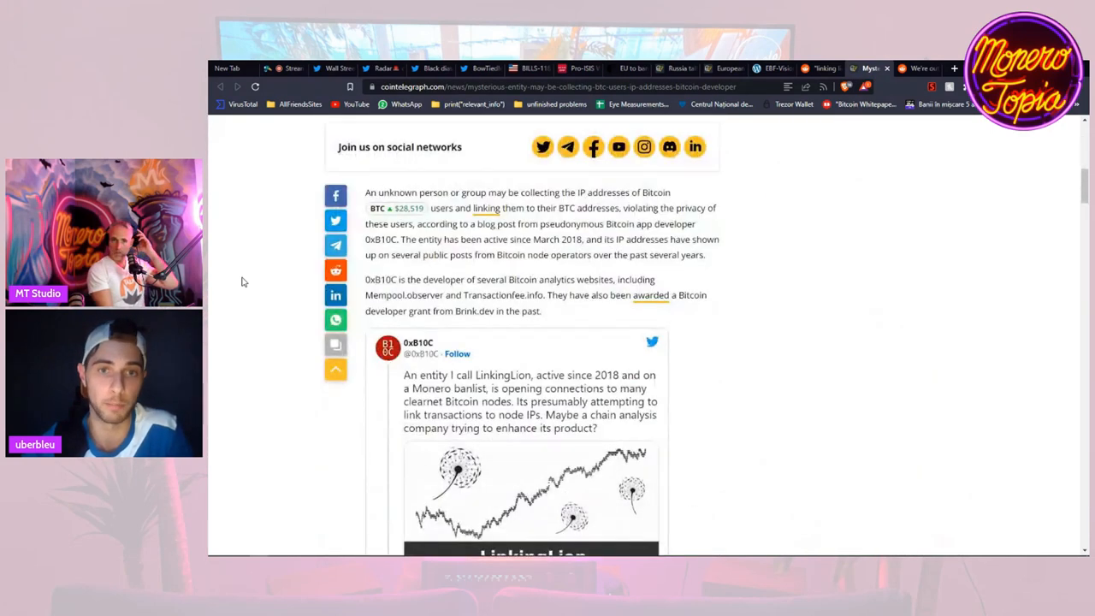
pyautogui.scroll(-3)
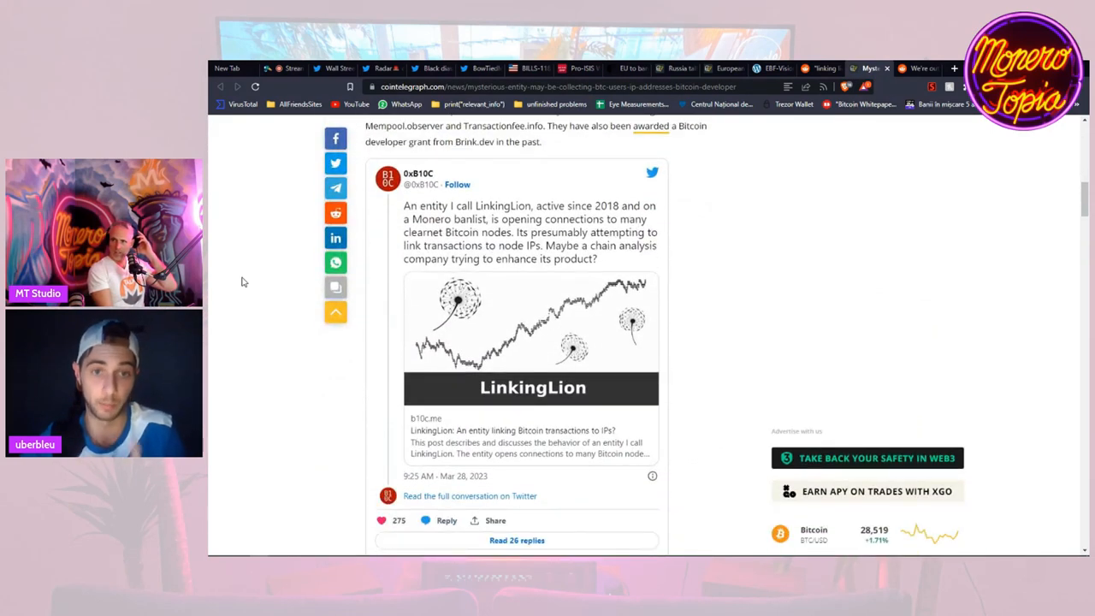
pyautogui.scroll(-3)
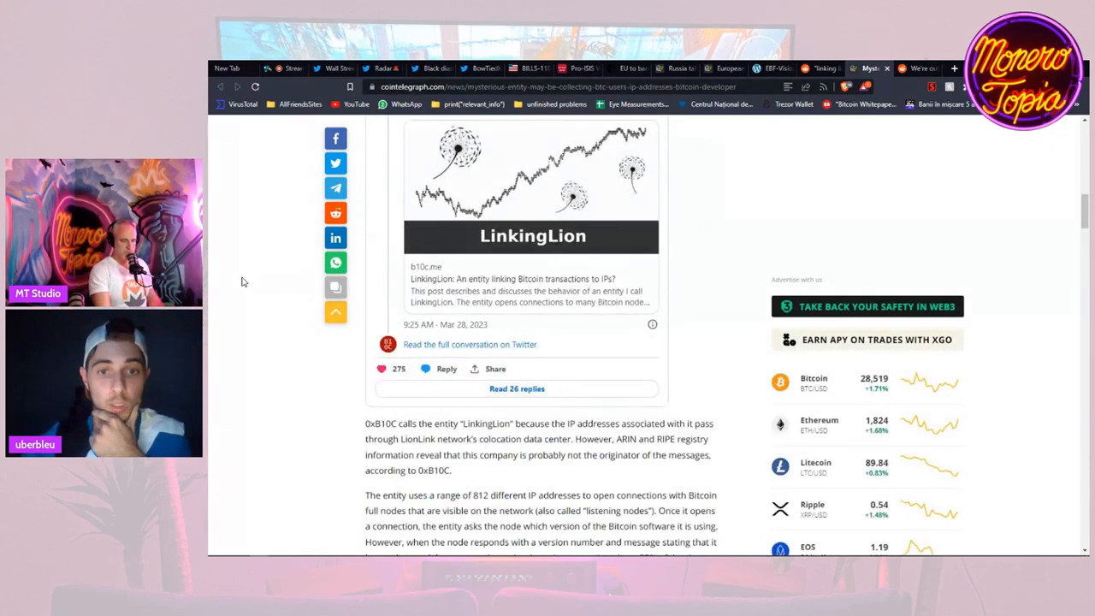
pyautogui.scroll(-3)
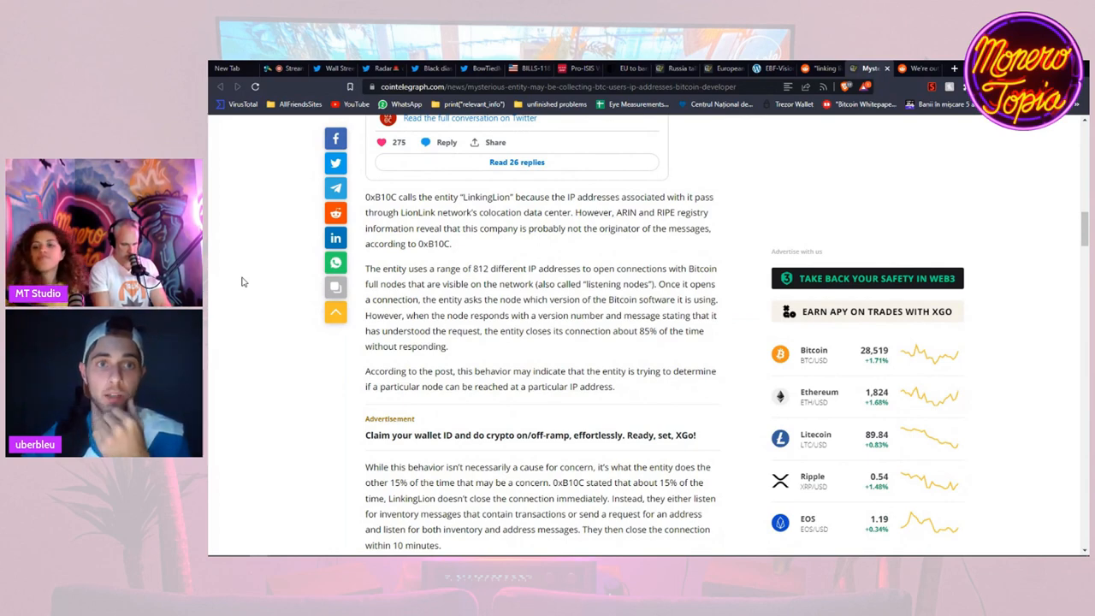
pyautogui.scroll(-3)
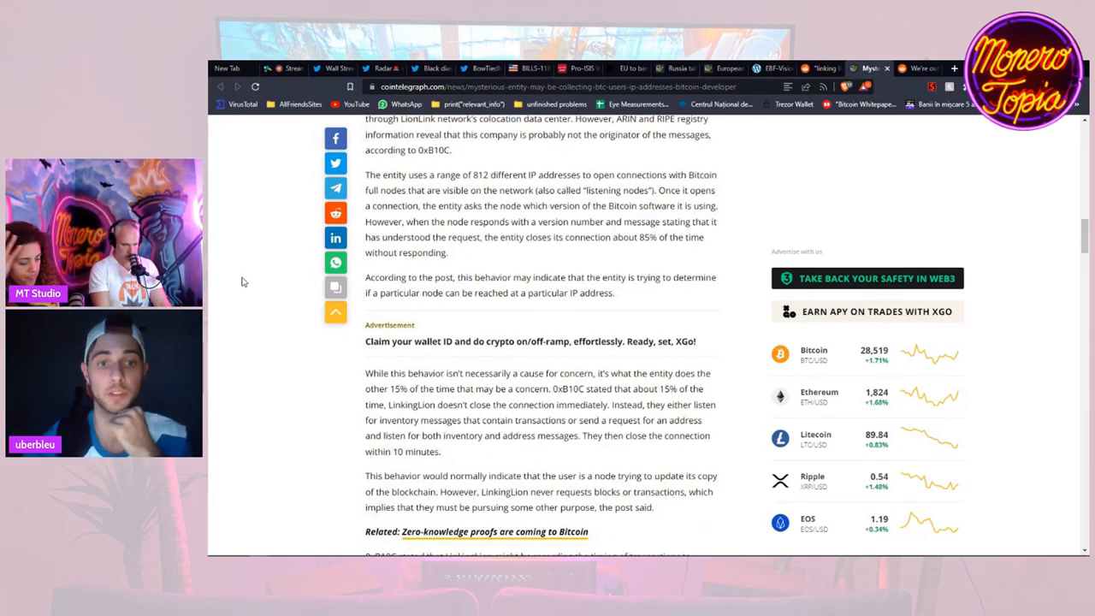
pyautogui.scroll(-3)
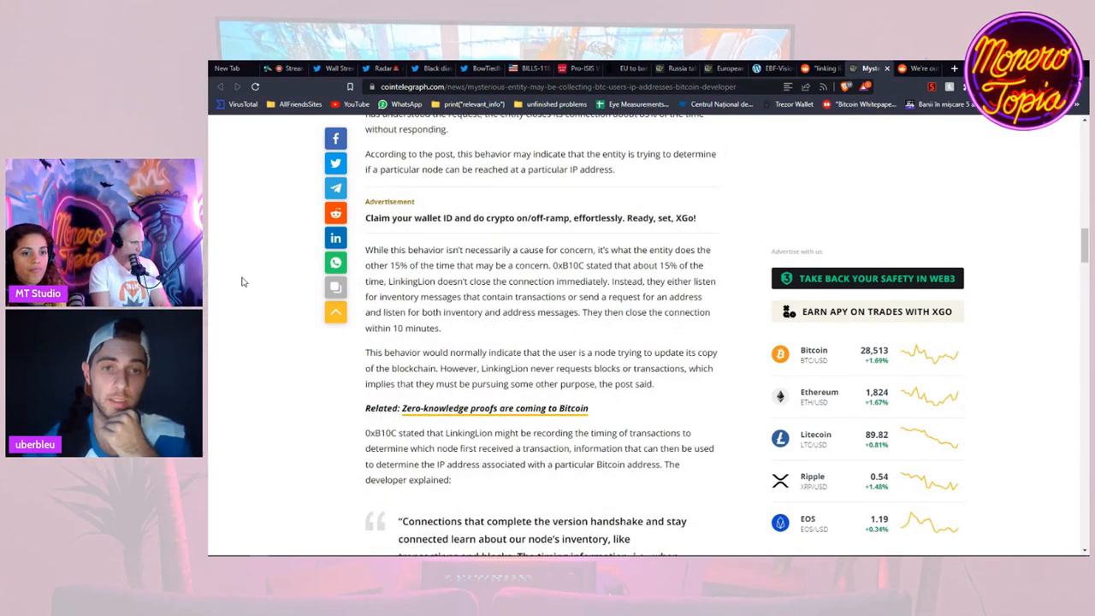
pyautogui.scroll(-3)
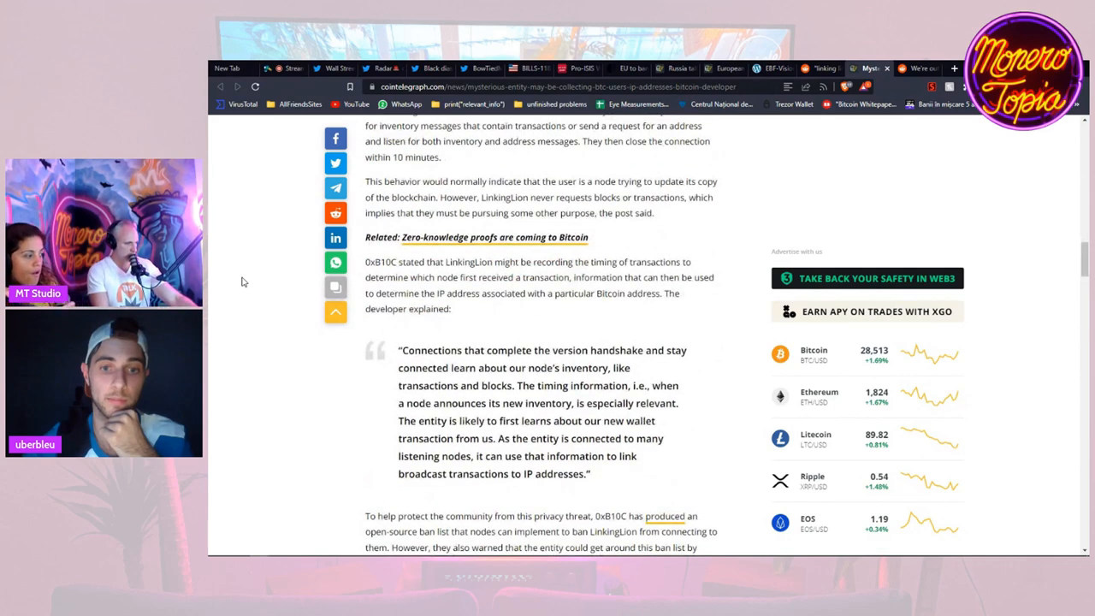
pyautogui.moveTo(717, 253)
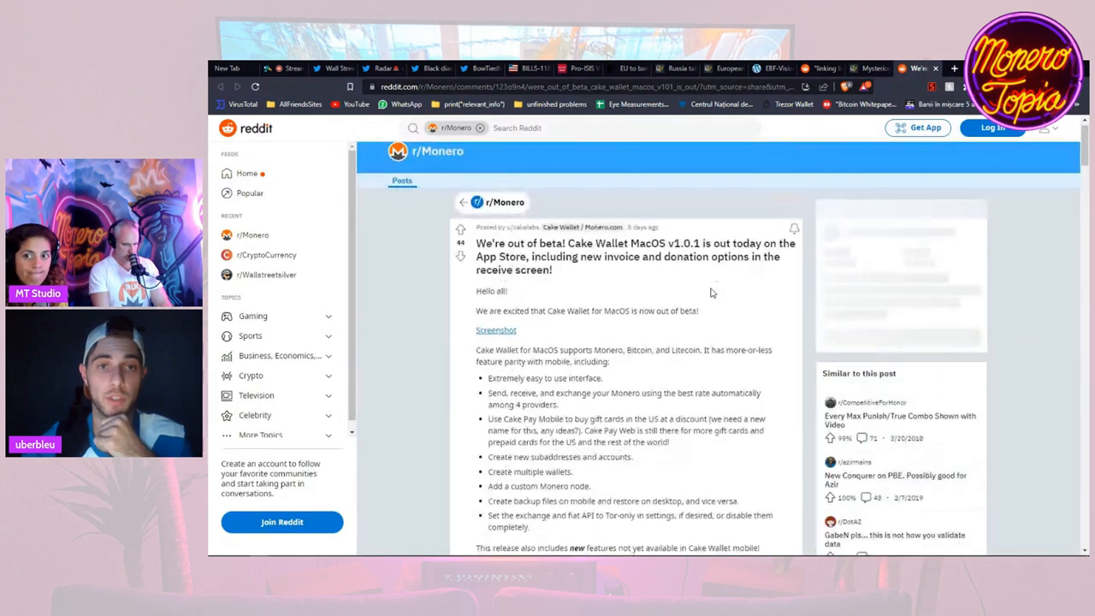
# - Scroll up to the top of the Reddit Cake Wallet MacOS beta post
pyautogui.scroll(3)
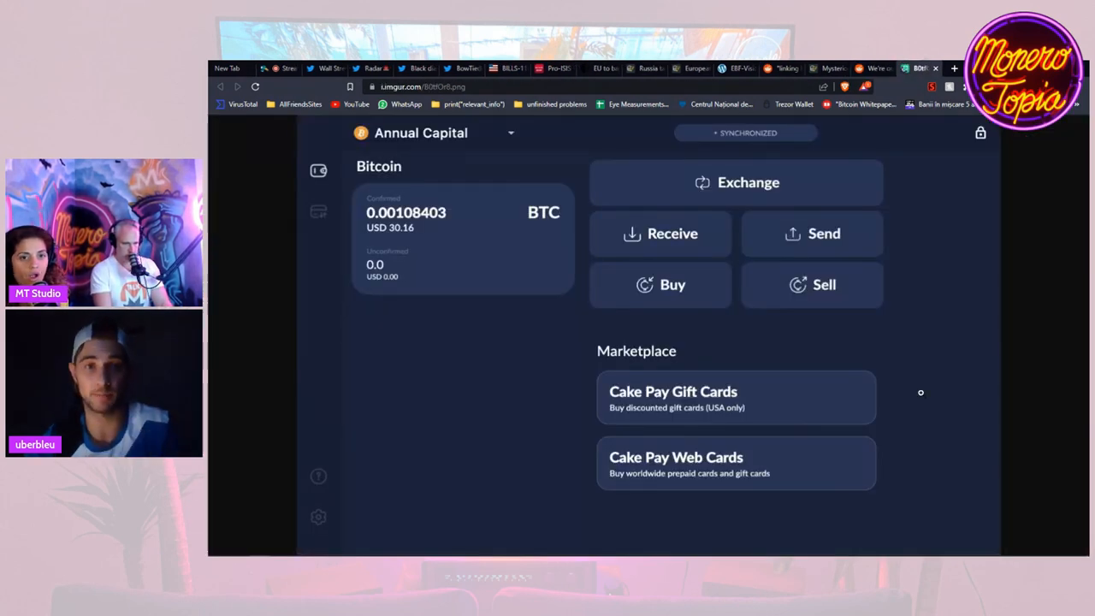
pyautogui.moveTo(930, 260)
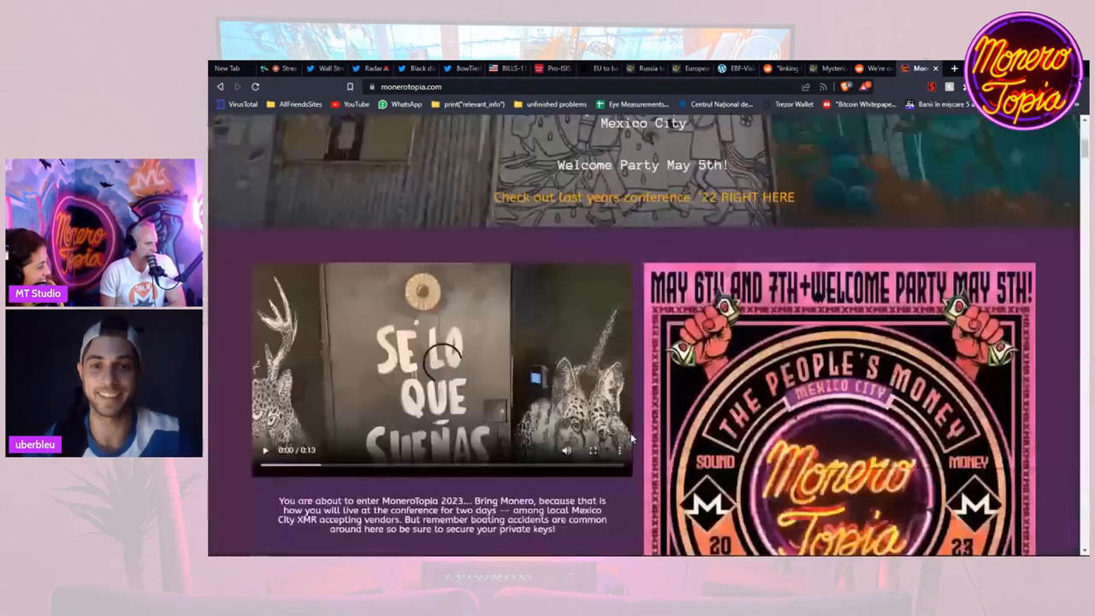
# - Add a MoneroTopia 2023 General Admission ticket ($99.00) to the cart and view the cart
pyautogui.scroll(-3)
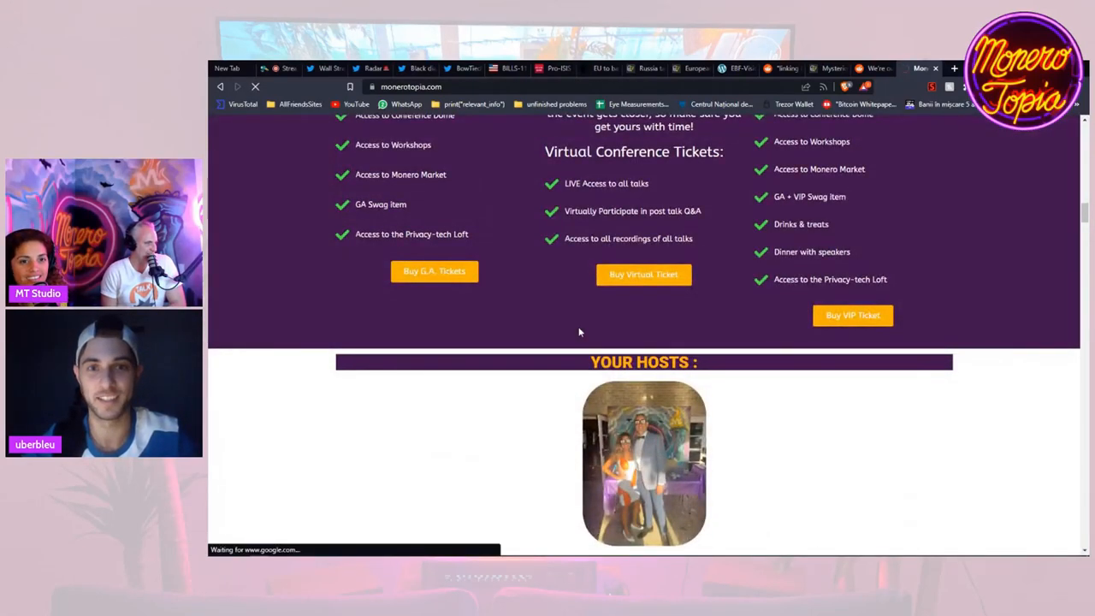
pyautogui.click(434, 271)
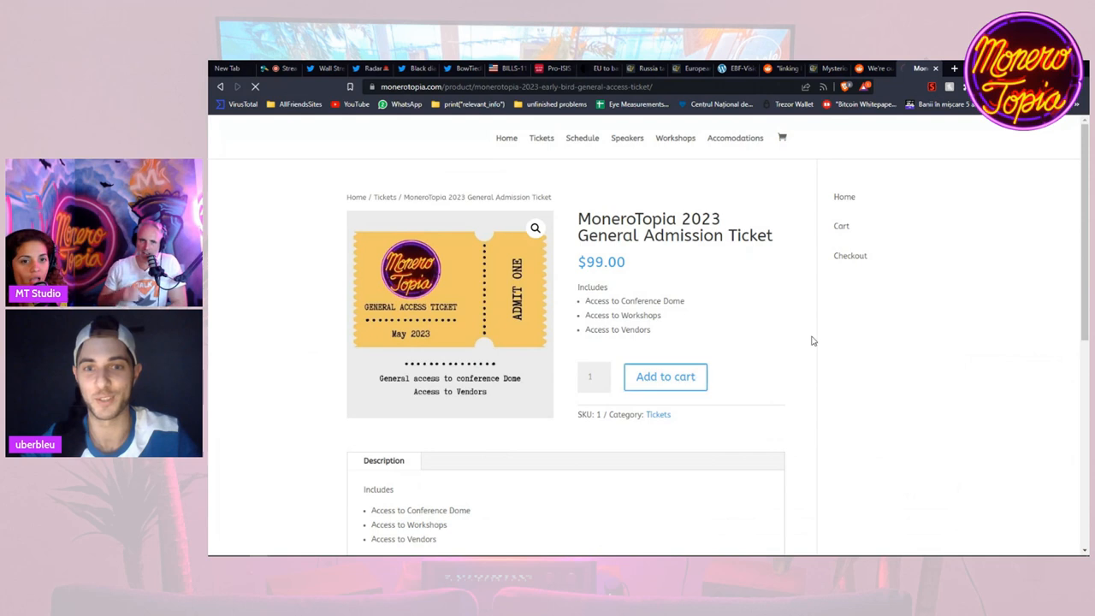
pyautogui.click(664, 377)
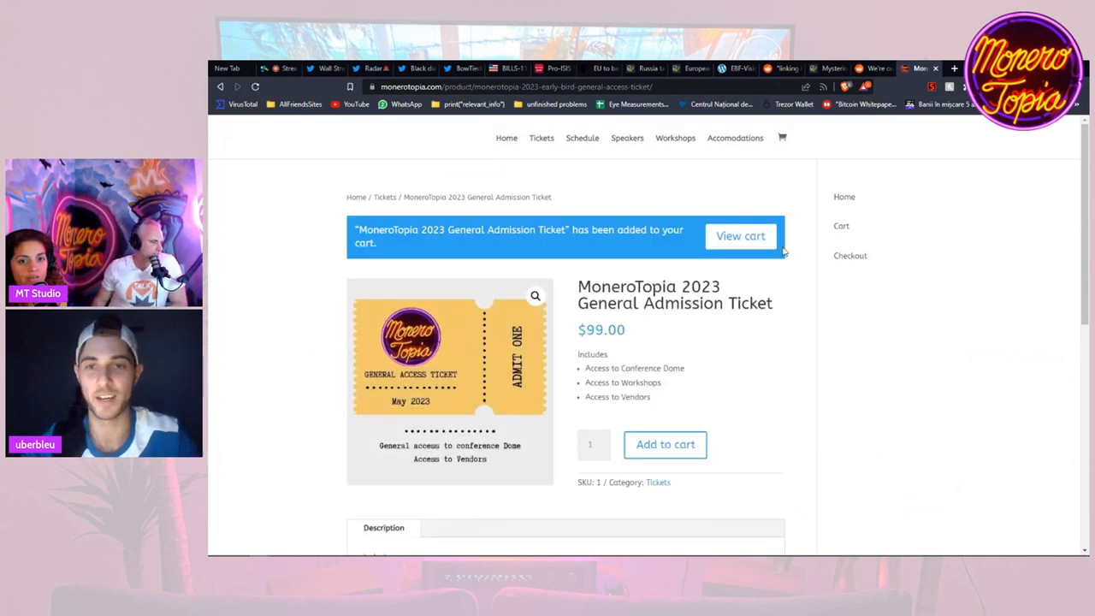
pyautogui.click(739, 236)
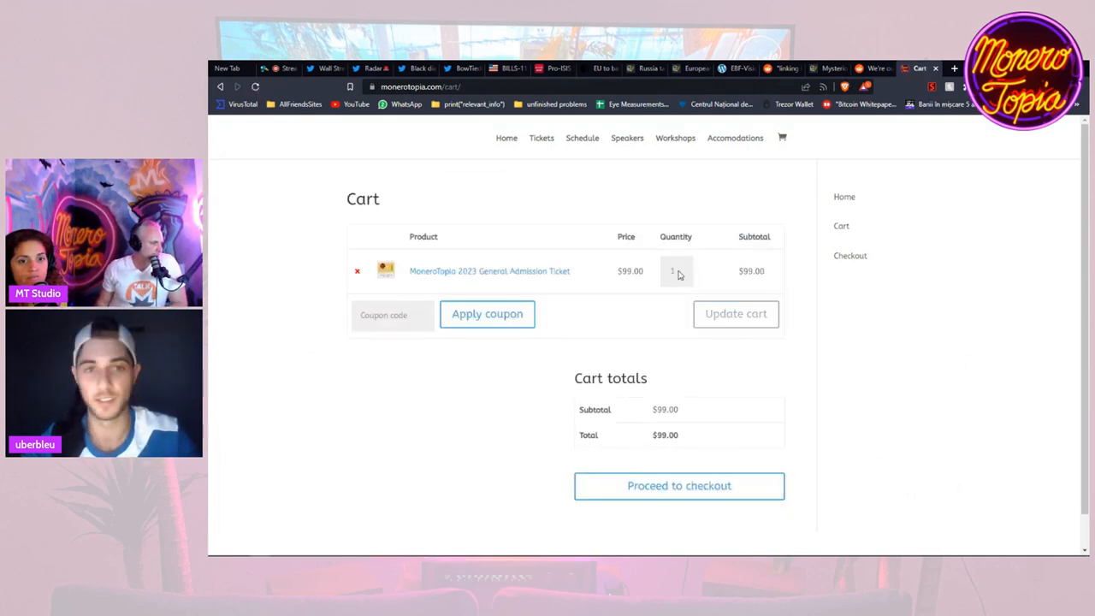
# - Apply the 'tony' coupon for a $9.90 discount, then remove it from the cart
pyautogui.write('tony')
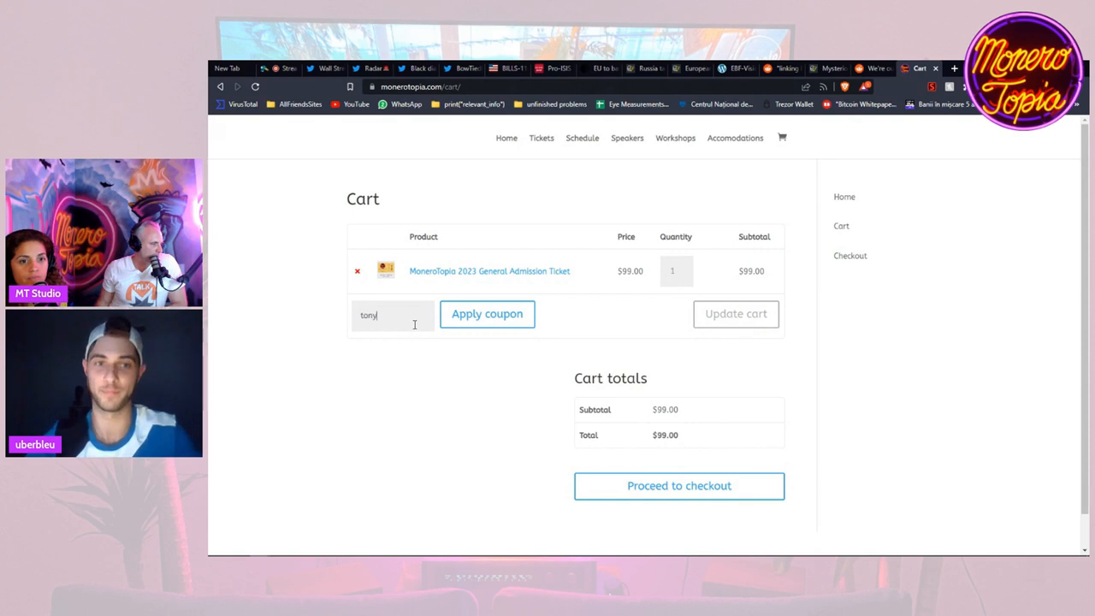
pyautogui.click(486, 313)
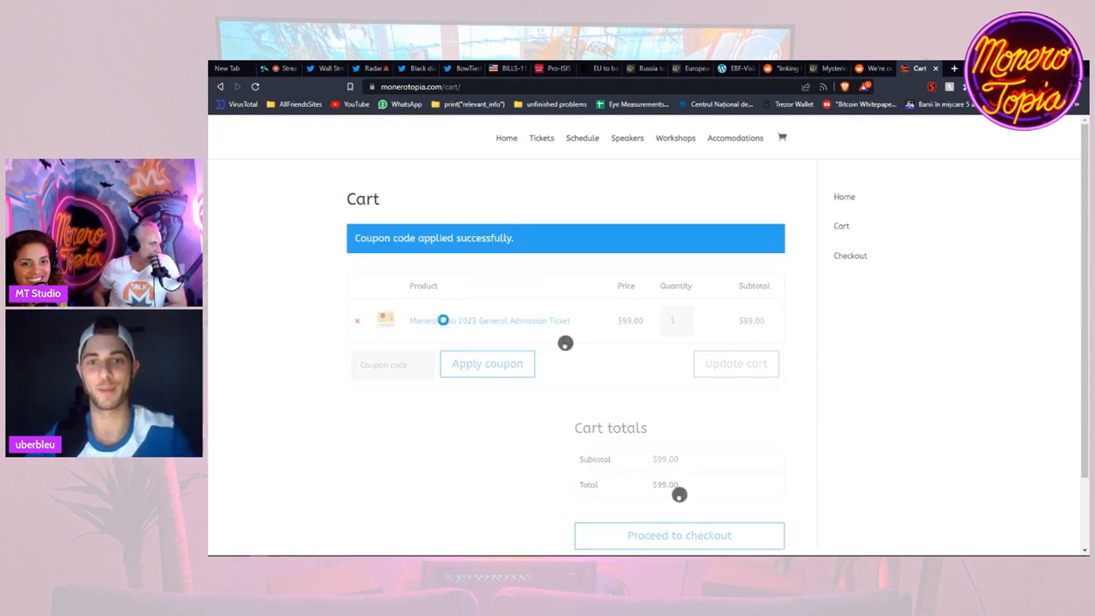
pyautogui.click(486, 363)
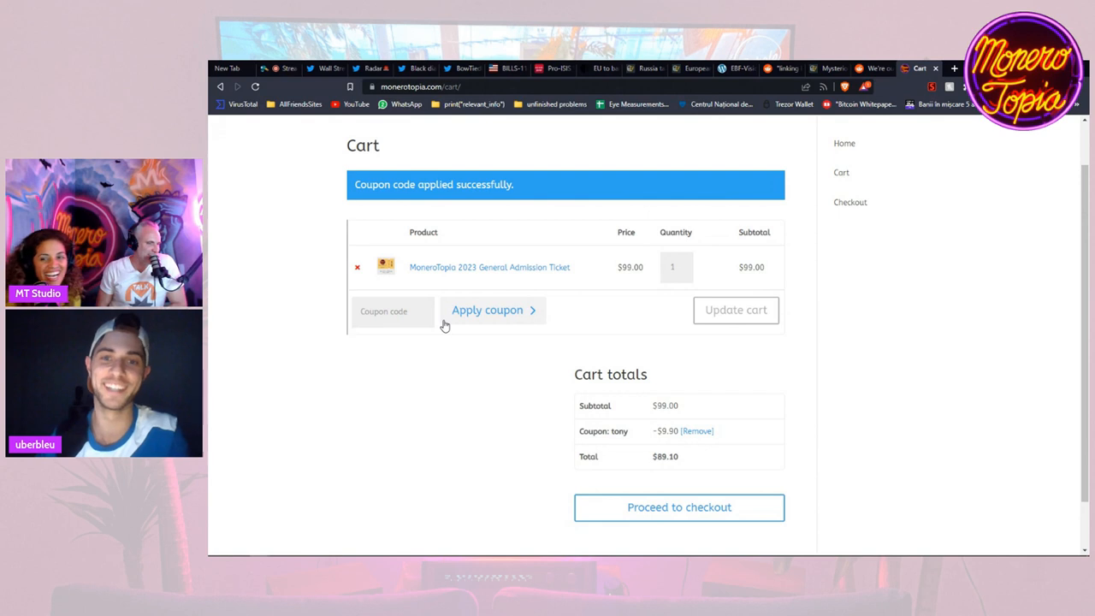
pyautogui.moveTo(696, 431)
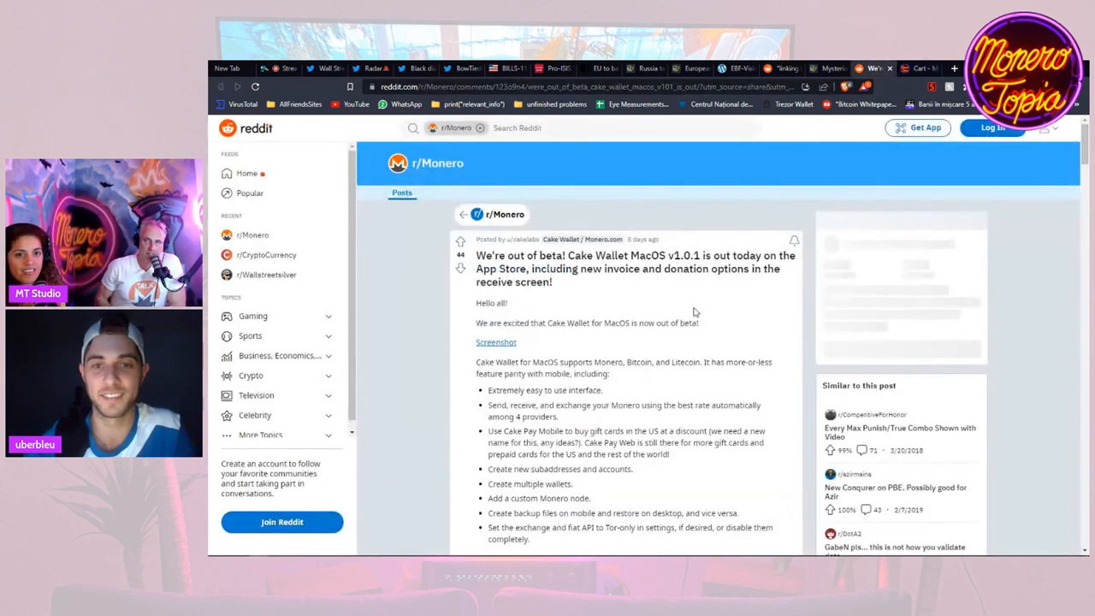
pyautogui.moveTo(756, 308)
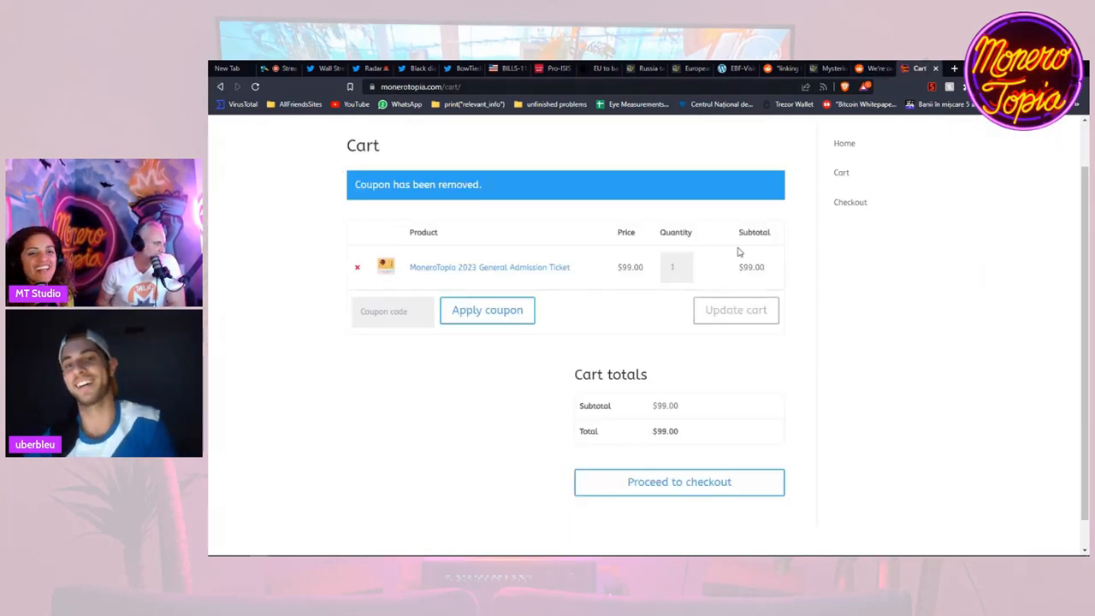
pyautogui.moveTo(760, 332)
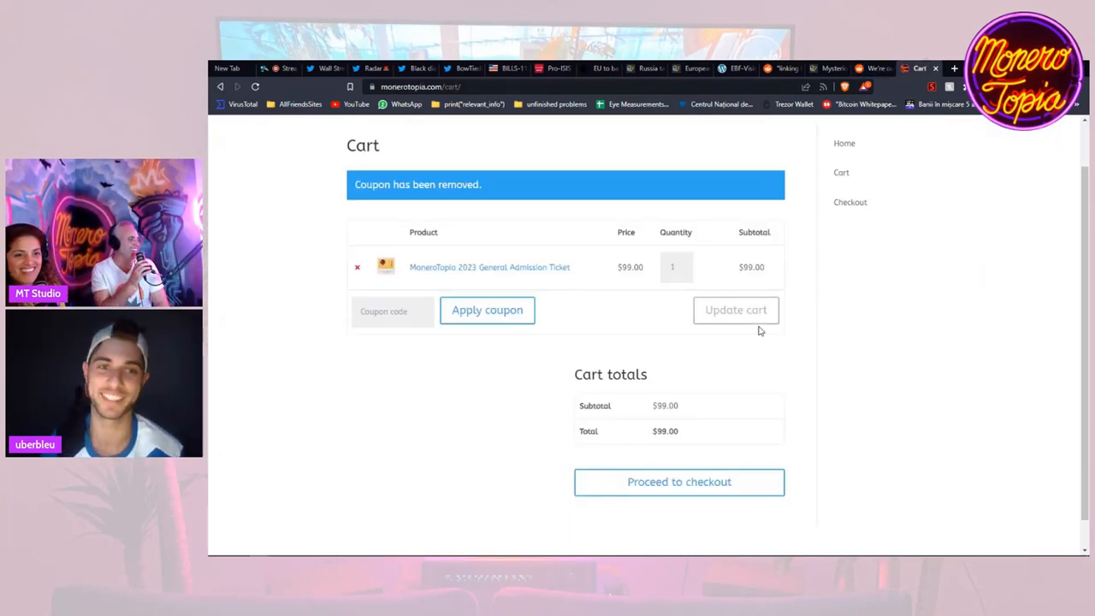